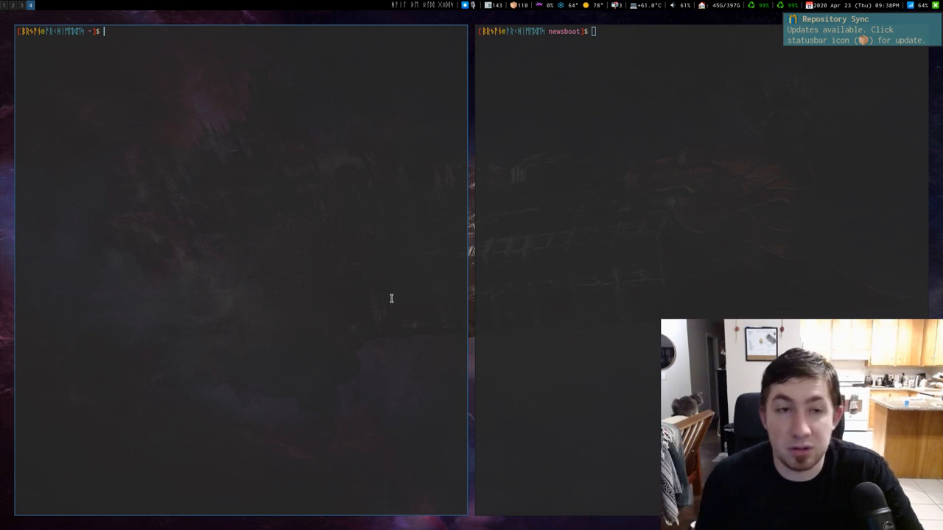
mouse_move(270, 208)
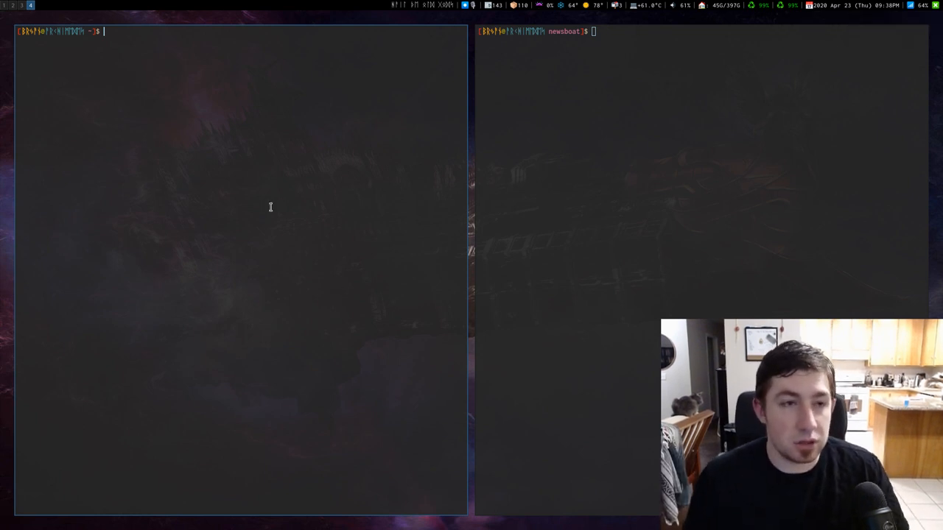
Launch newsboat from the terminal and let the 30 subscribed feeds reload.
type("newsboat")
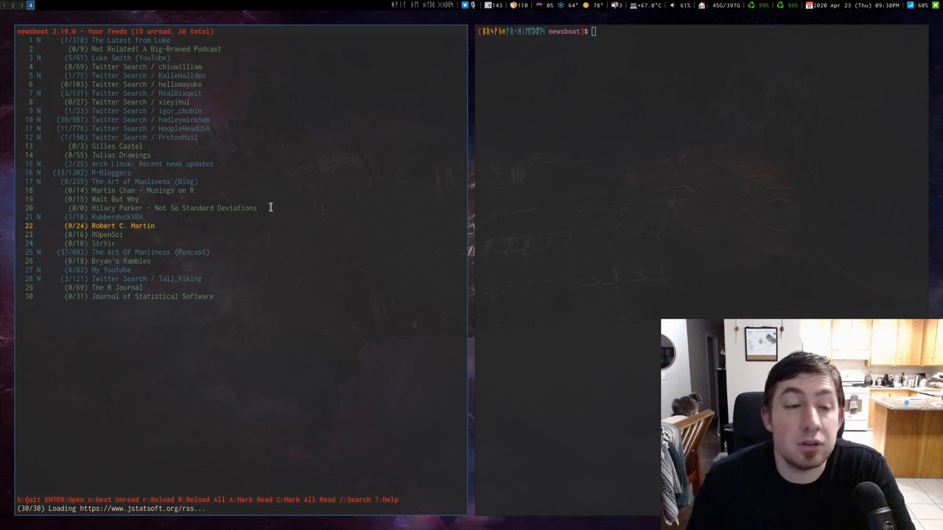
key("up")
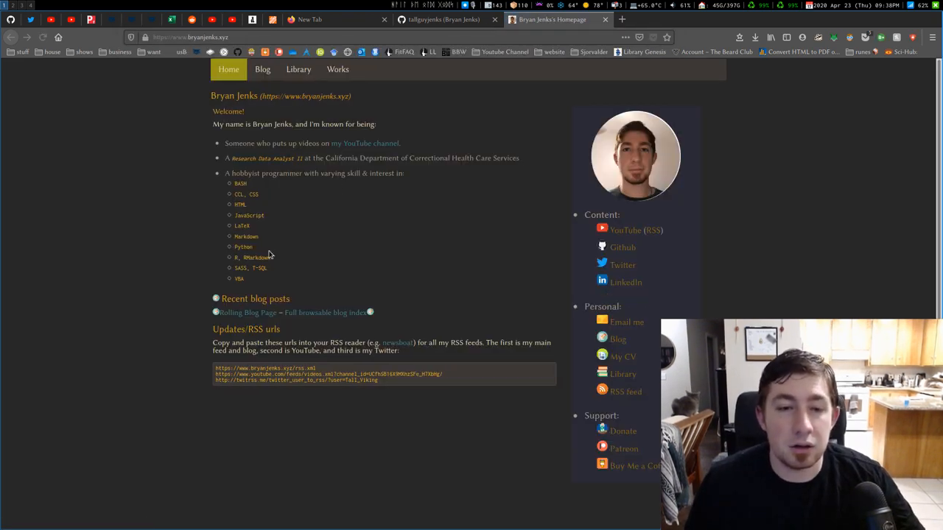
double_click(424, 374)
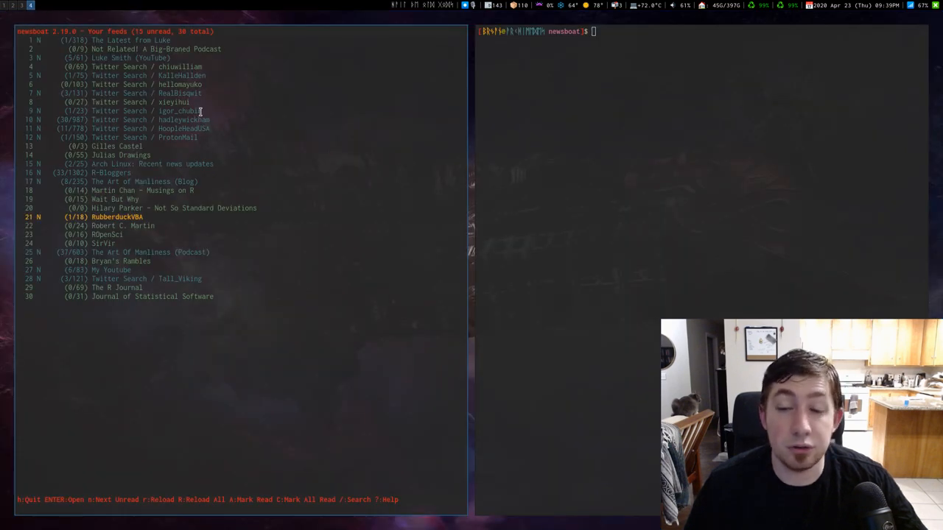
mouse_move(133, 129)
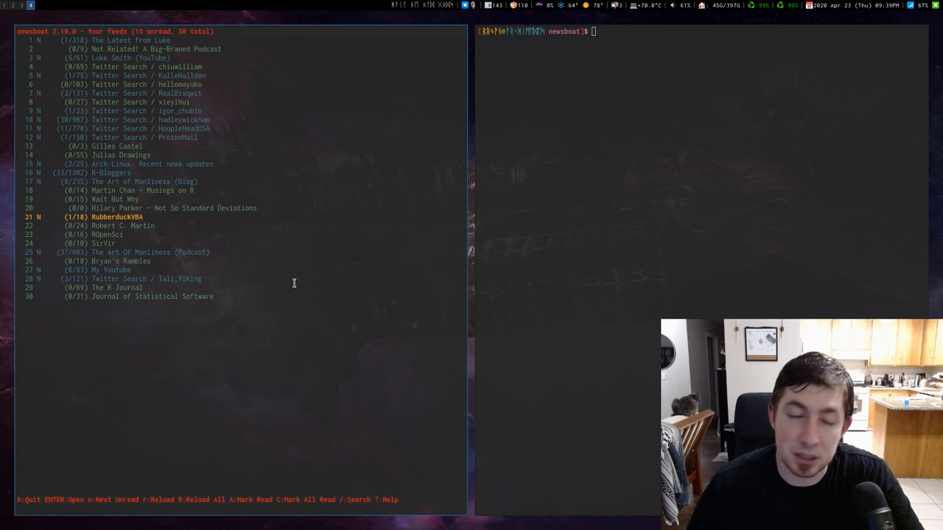
mouse_move(322, 261)
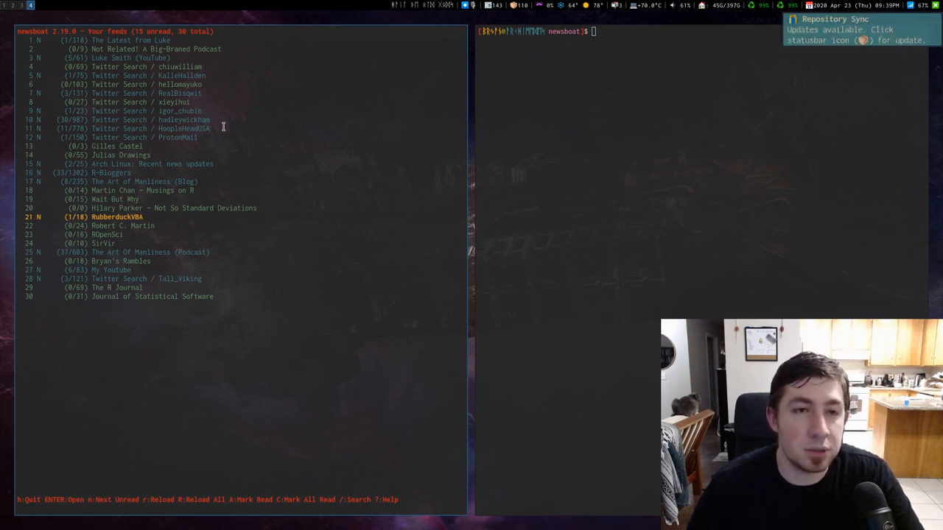
mouse_move(240, 226)
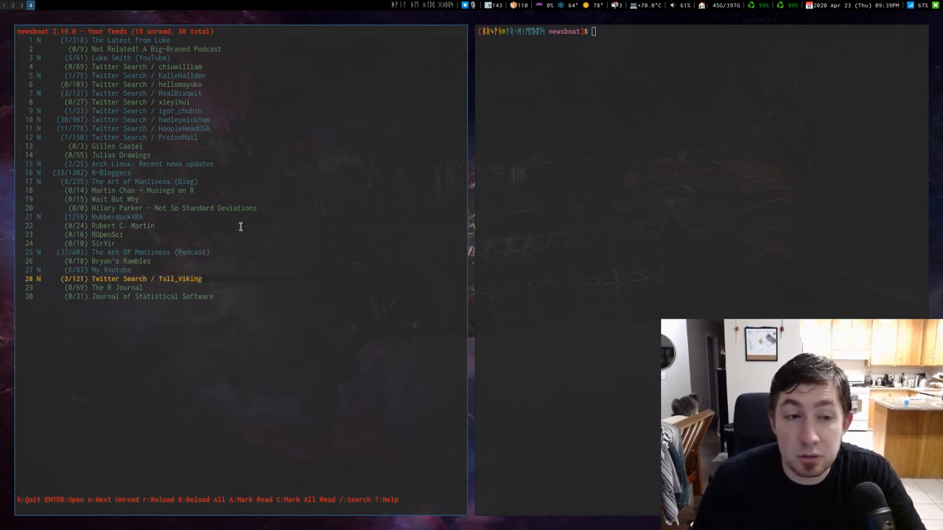
Browse past My Youtube, Art Of Manliness and ROpenSci, then open R-Bloggers' articles.
key("Up")
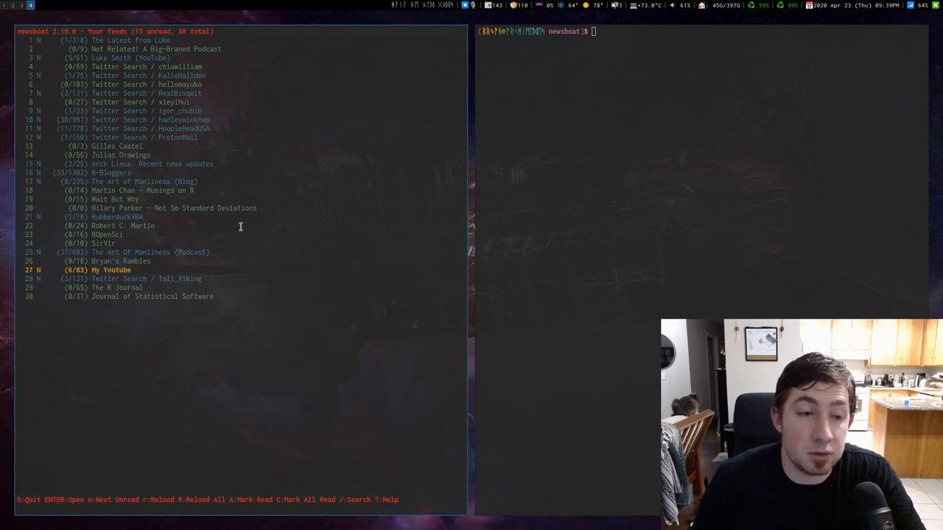
key("Up")
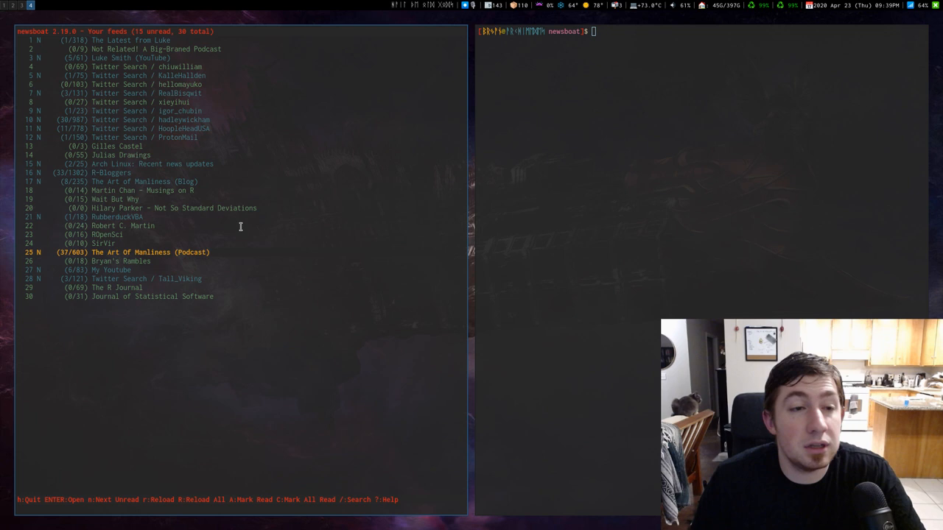
key("Up")
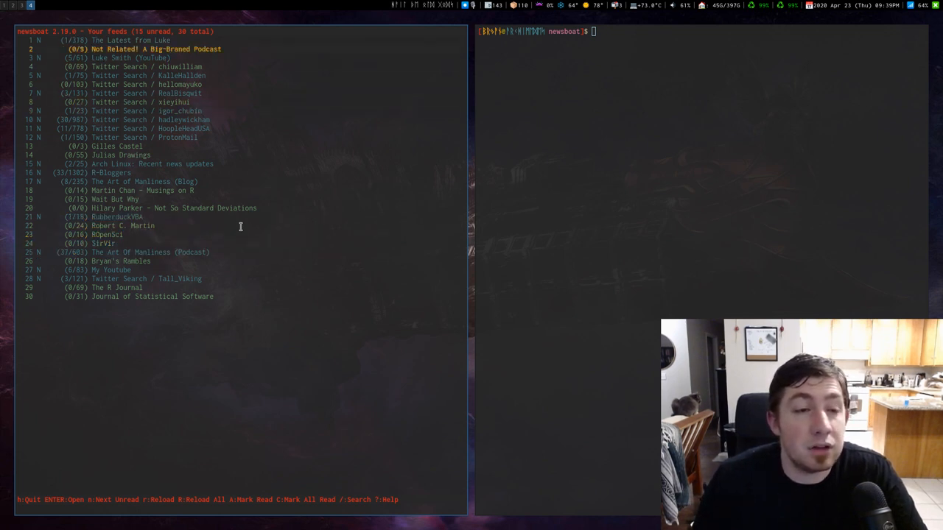
key("Up")
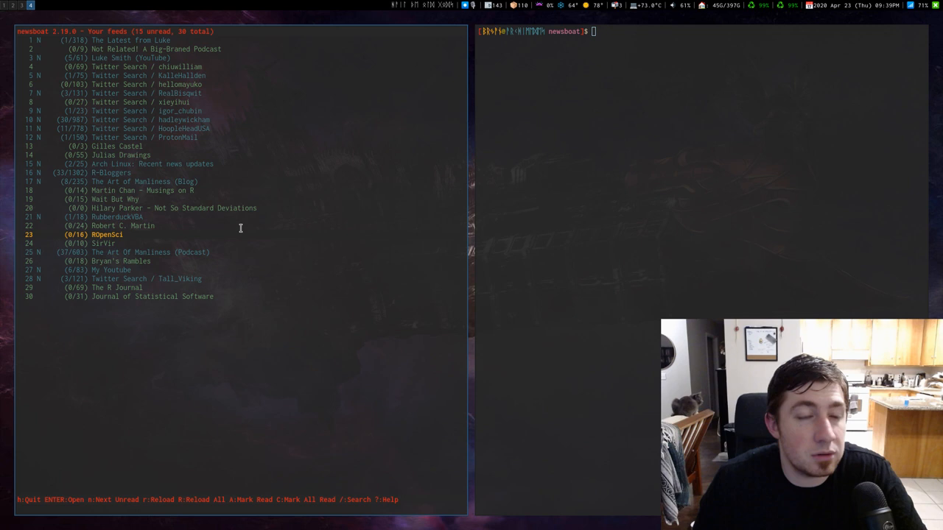
key("Down")
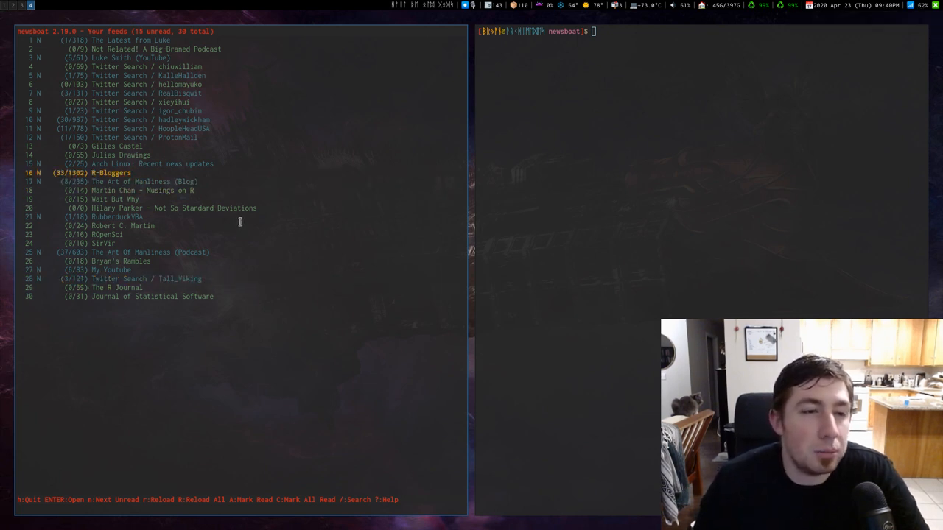
key("Return")
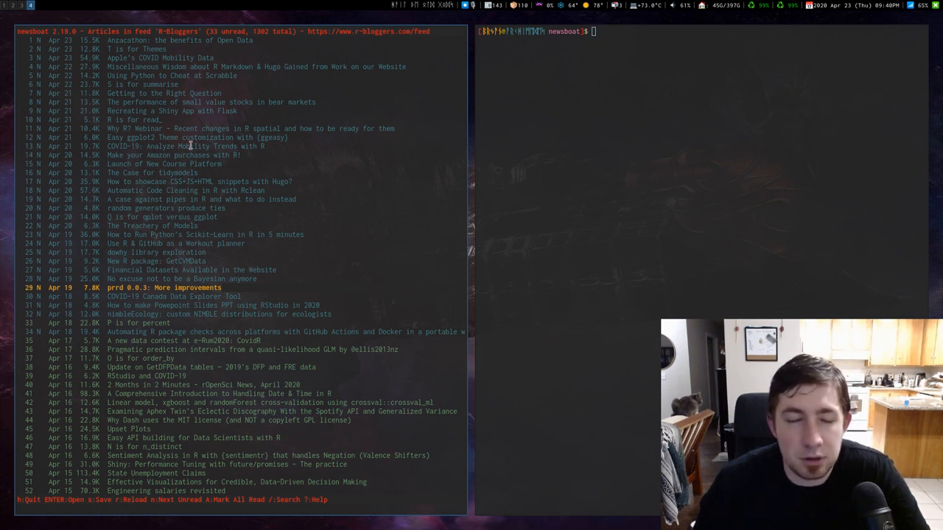
mouse_move(135, 169)
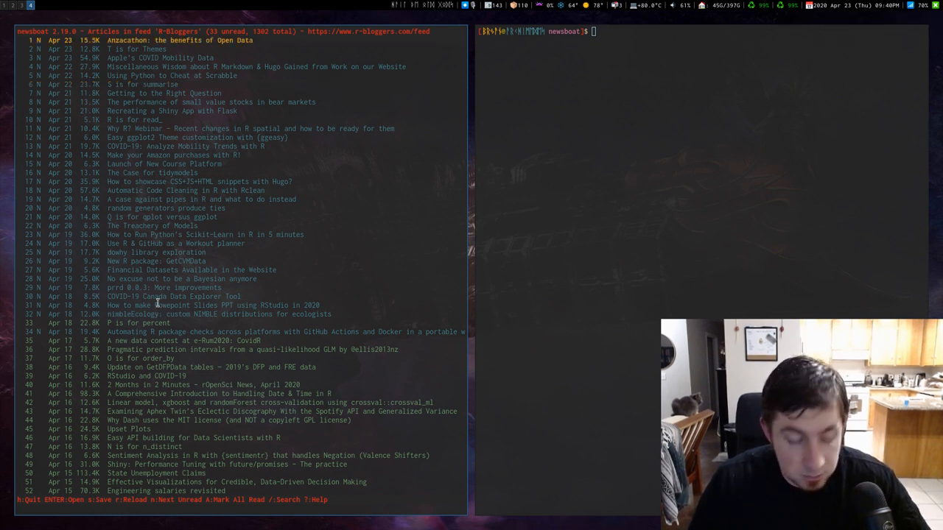
Mark all R-Bloggers articles read and open the PowerPoint slides with RStudio article.
key("A")
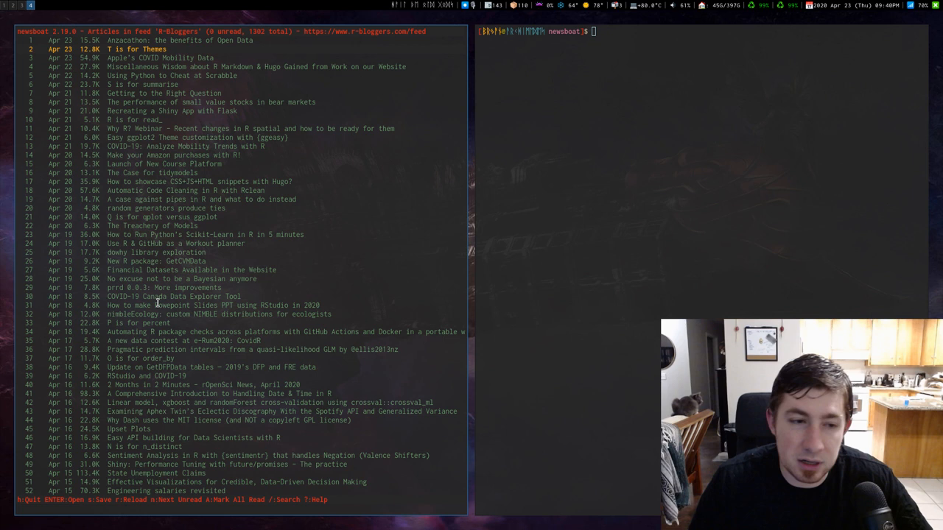
key("j")
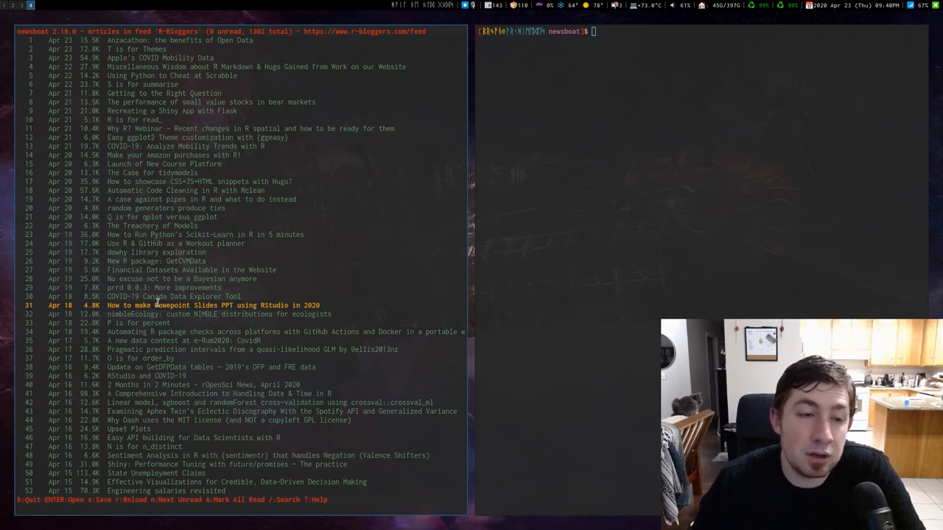
key("Return")
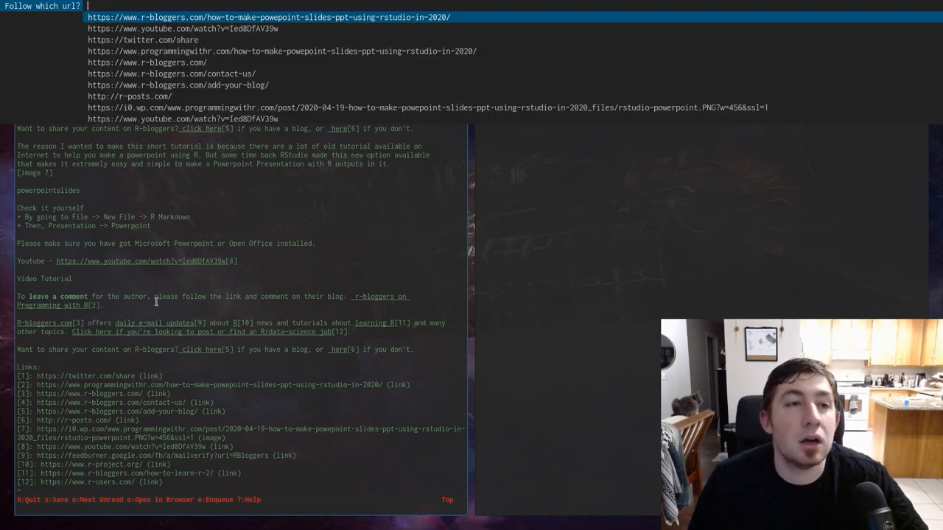
mouse_move(196, 105)
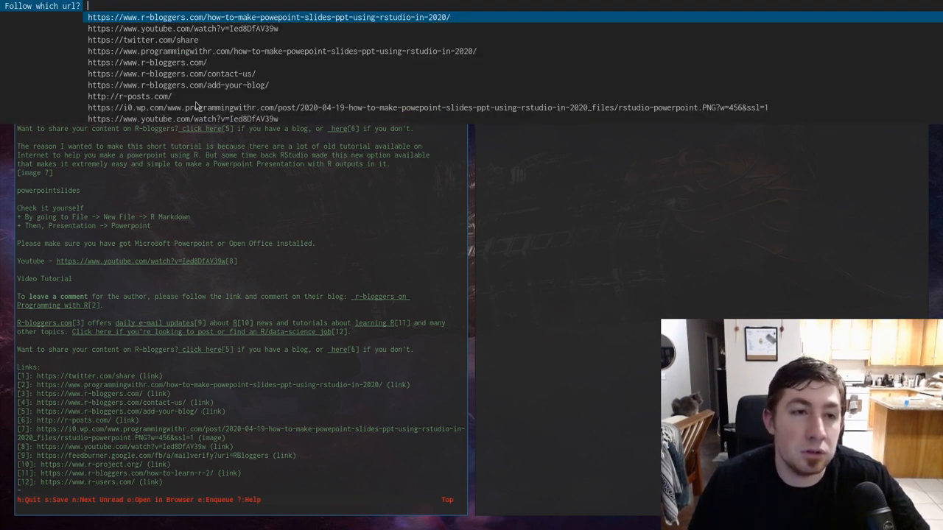
mouse_move(82, 351)
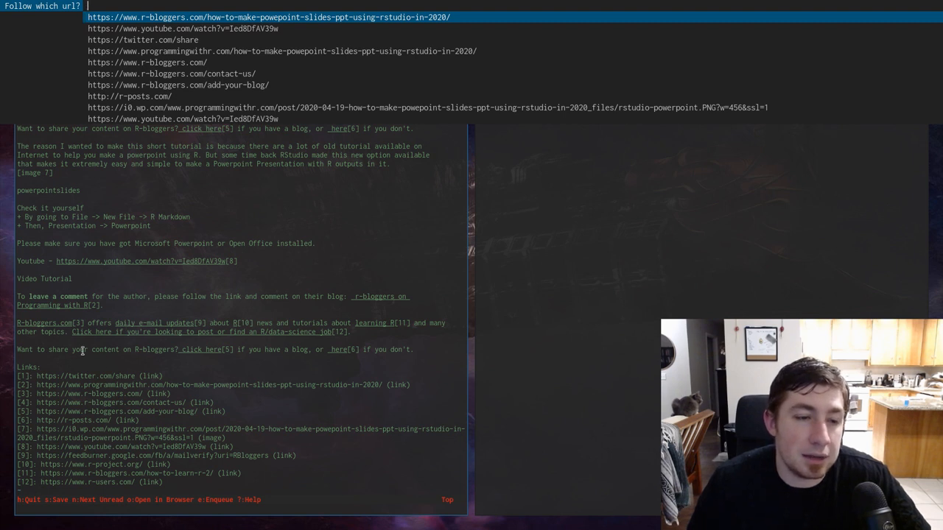
mouse_move(248, 90)
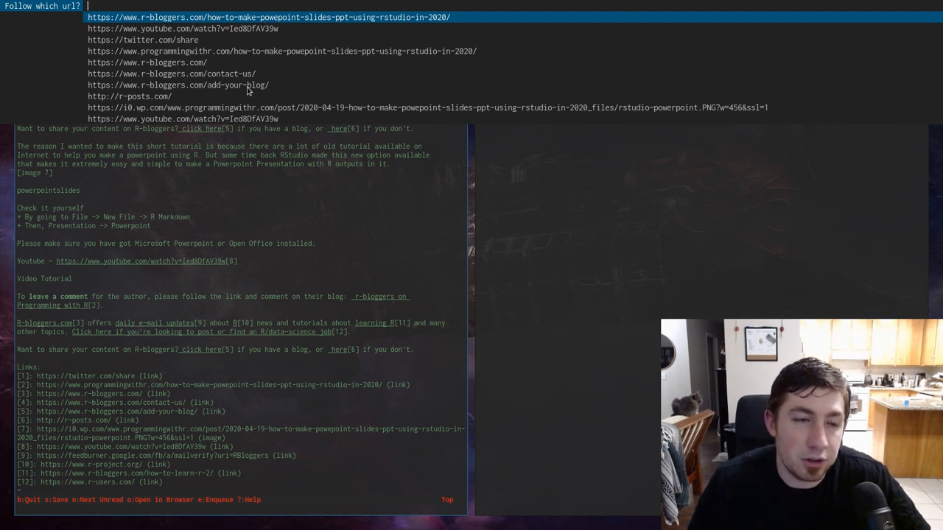
mouse_move(260, 59)
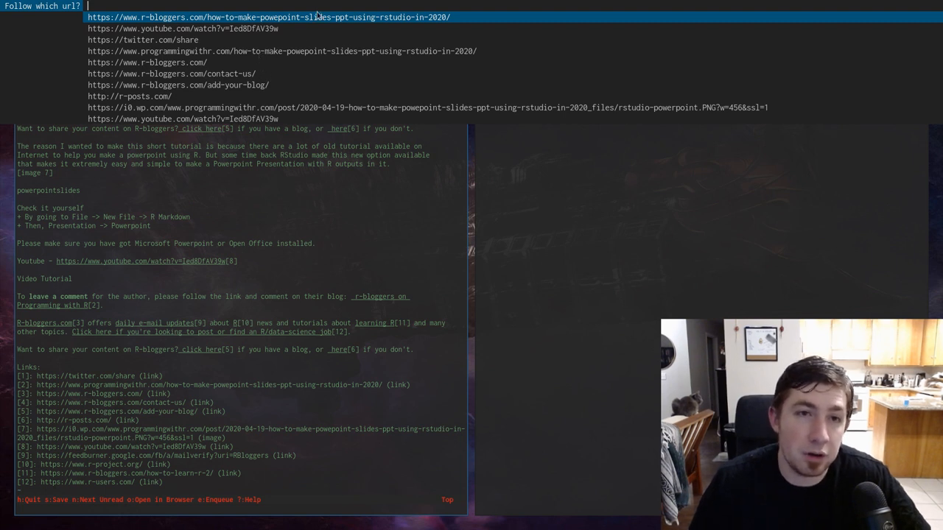
mouse_move(250, 97)
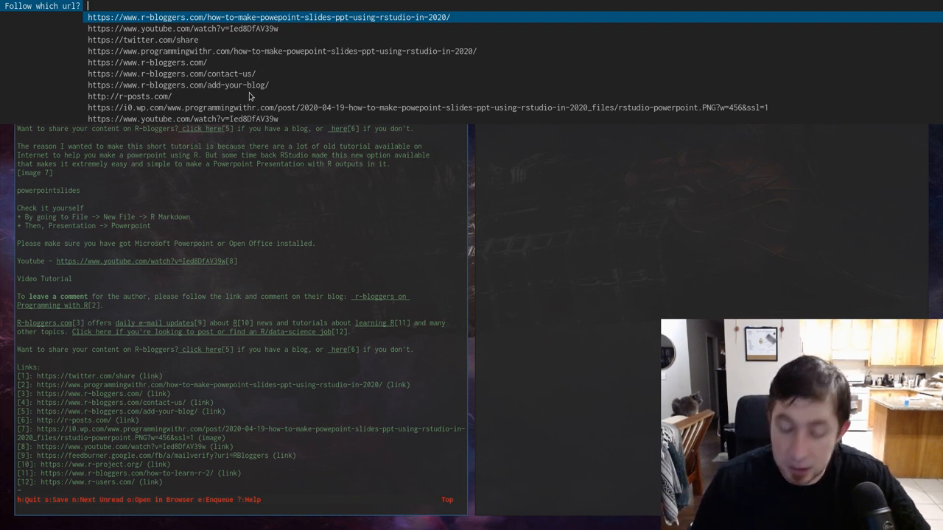
Close the 'Follow which url?' prompt without following a link.
left_click(268, 17)
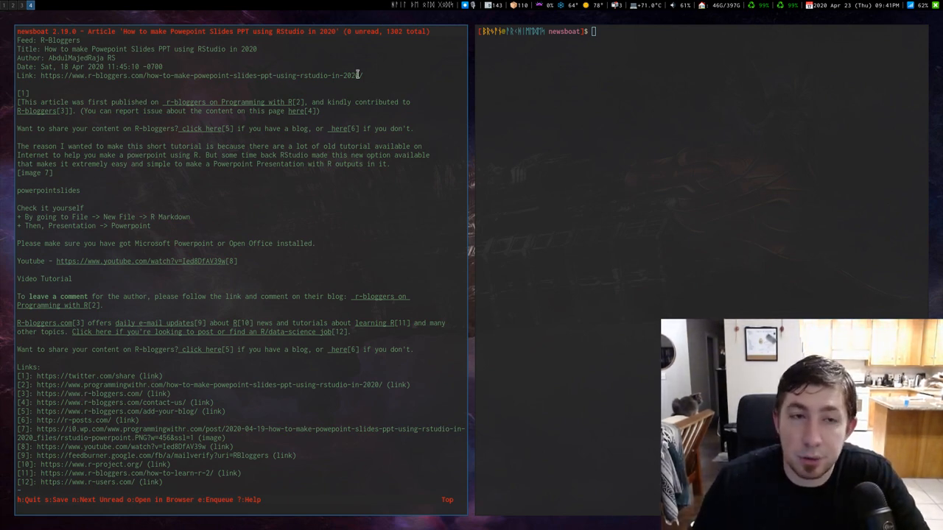
Quit the article and R-Bloggers list back to the 30 feeds and step down the list.
key("q")
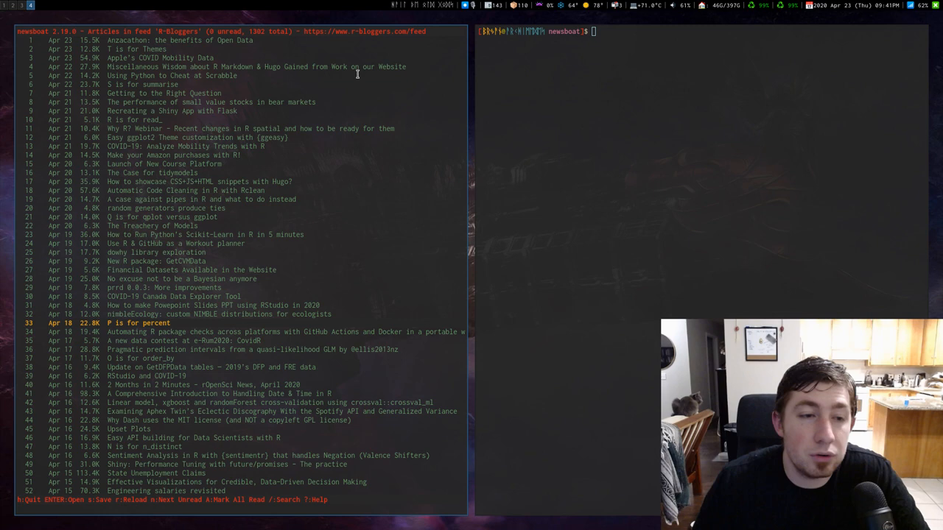
key("q")
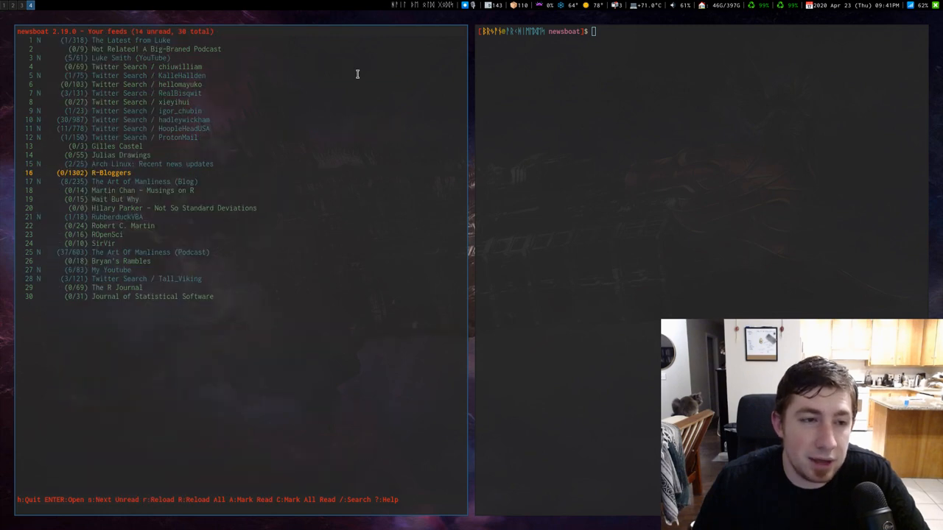
key("Down")
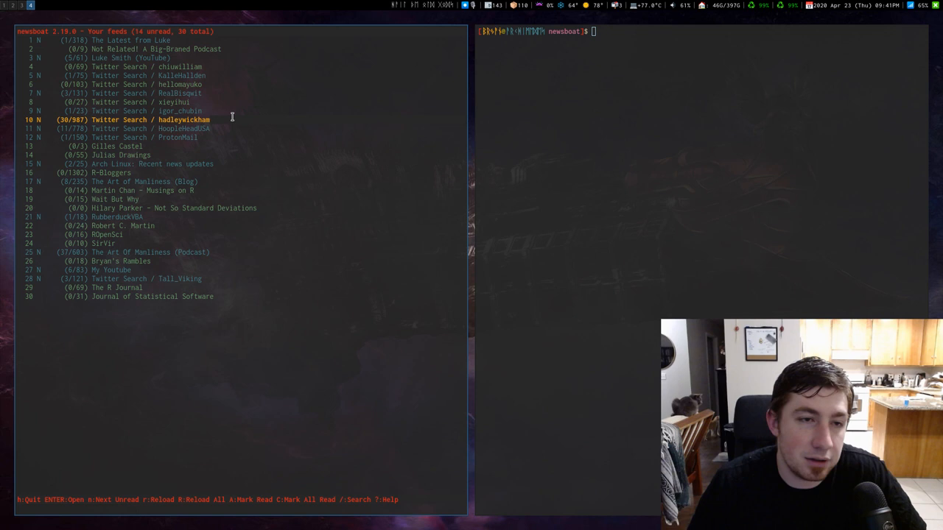
mouse_move(158, 140)
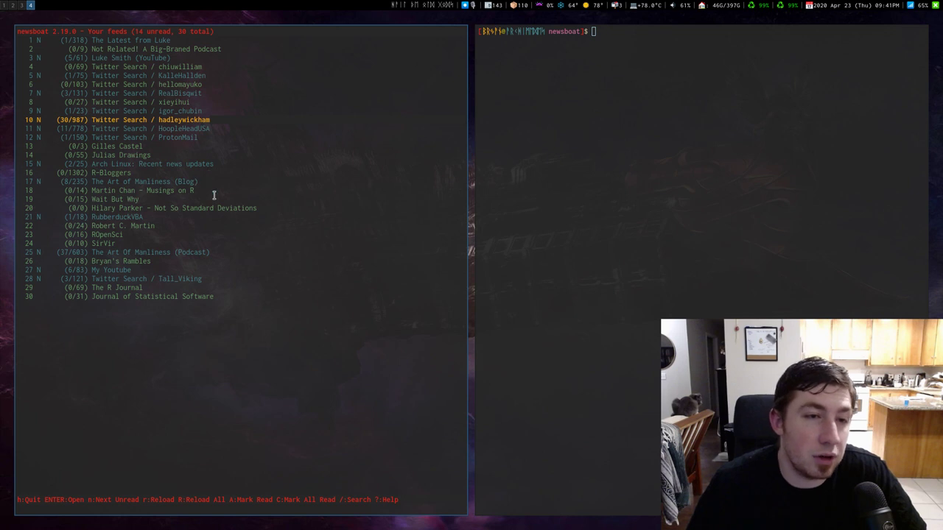
mouse_move(363, 105)
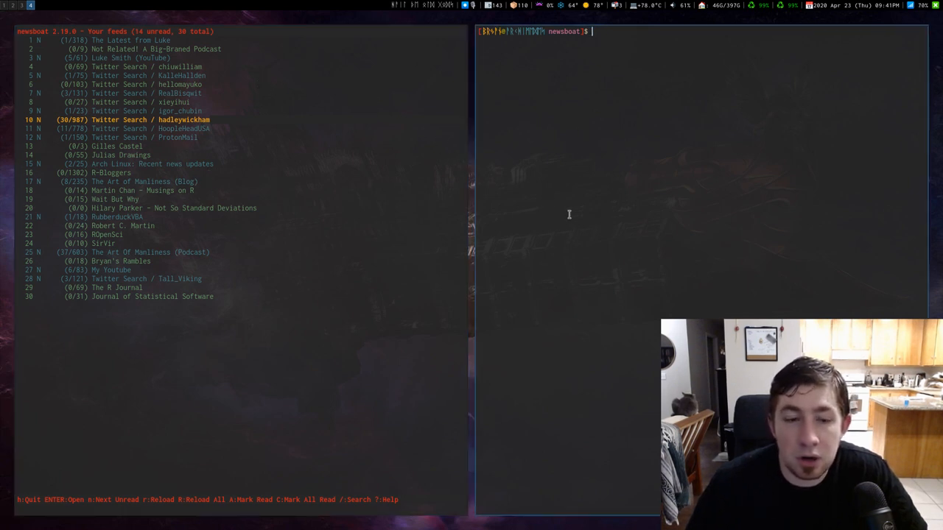
mouse_move(584, 193)
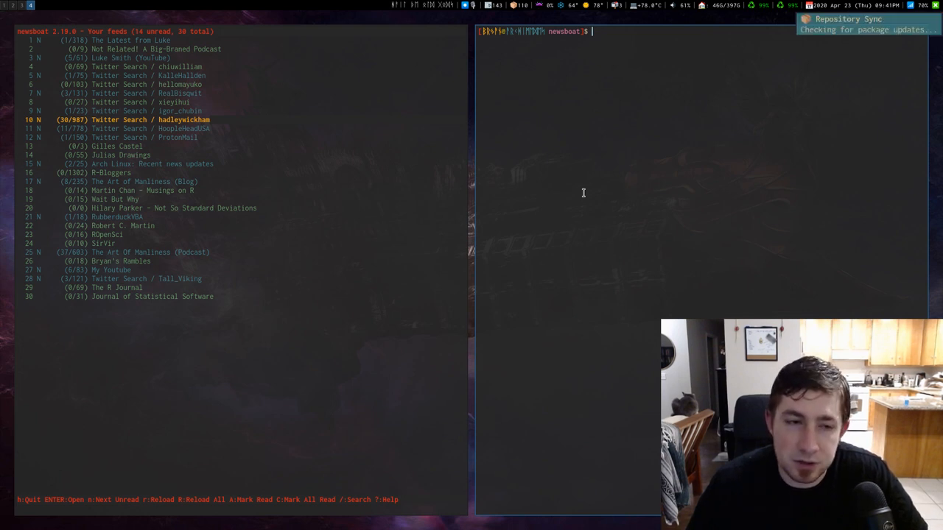
Run ll in ~/.config/newsboat to list the config and urls files.
type("ll")
type("v config")
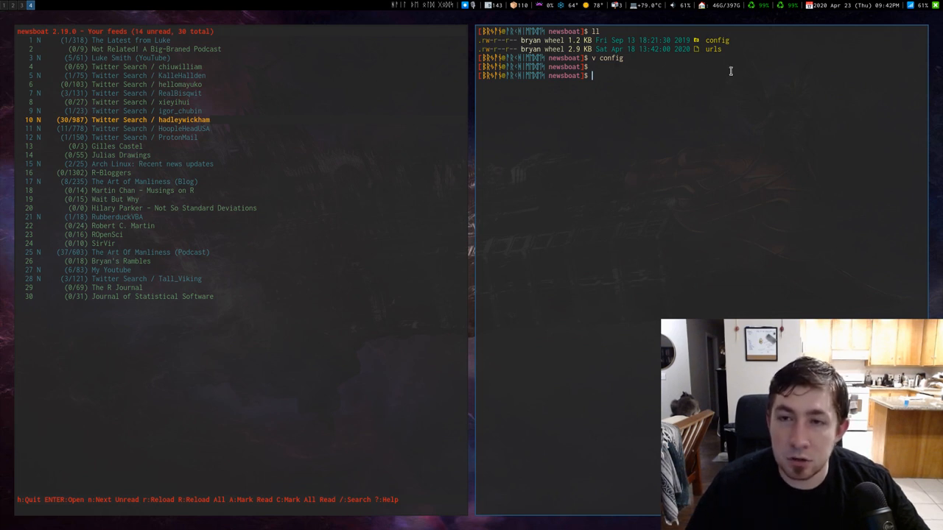
mouse_move(696, 241)
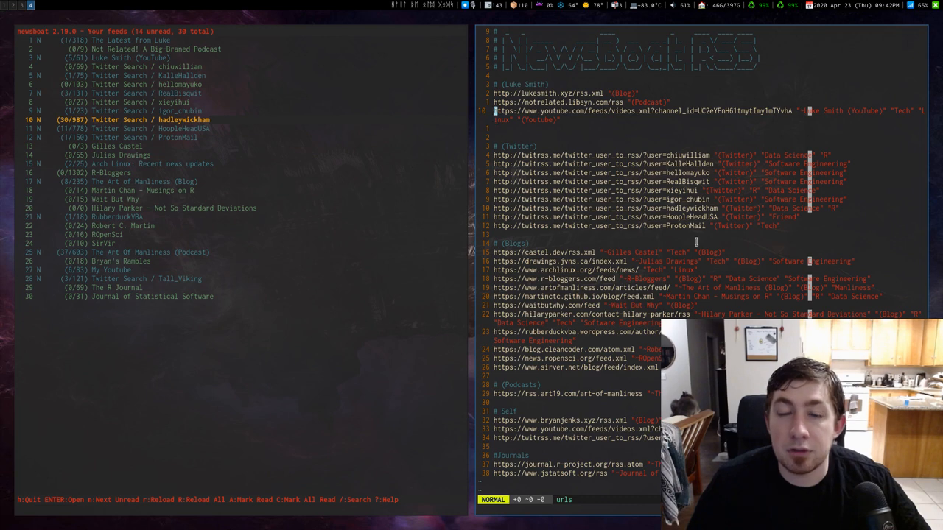
Highlight the Luke Smith feed lines in urls, then move to the Blogs section.
key("V")
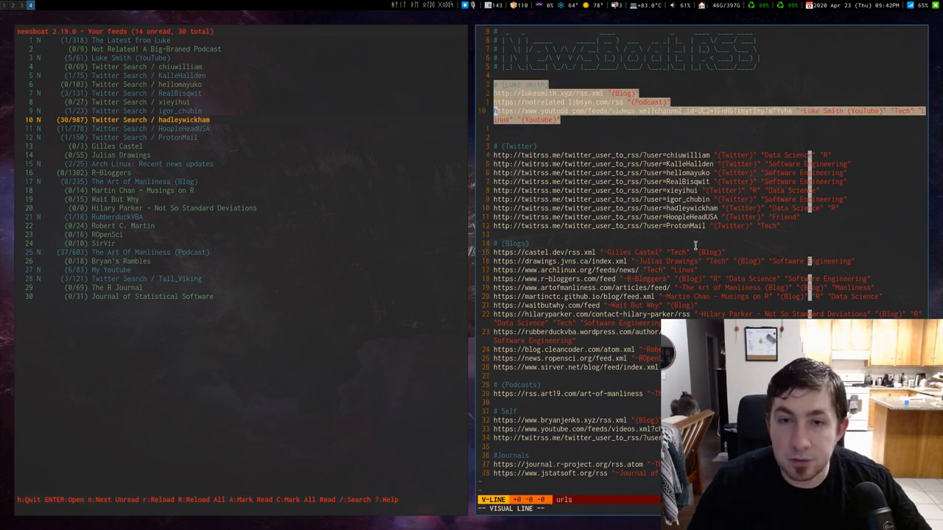
key("Escape")
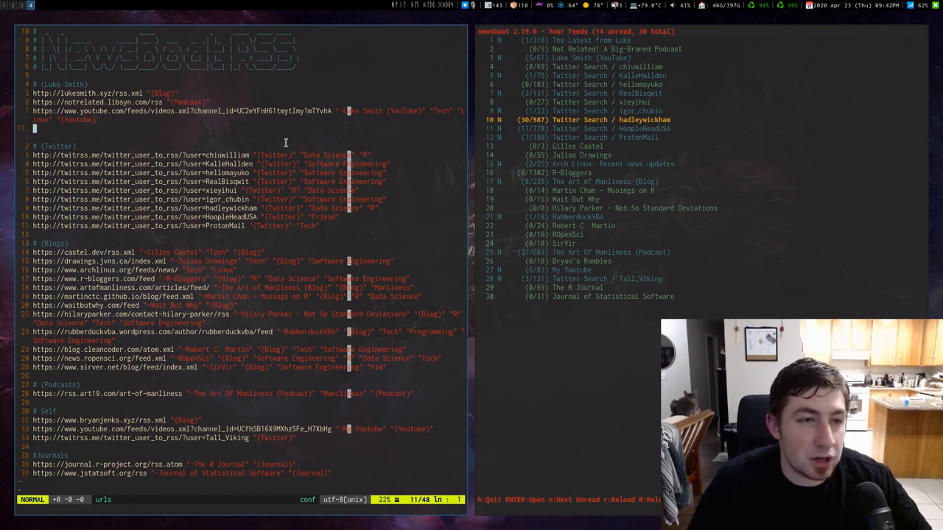
scroll("down", 3)
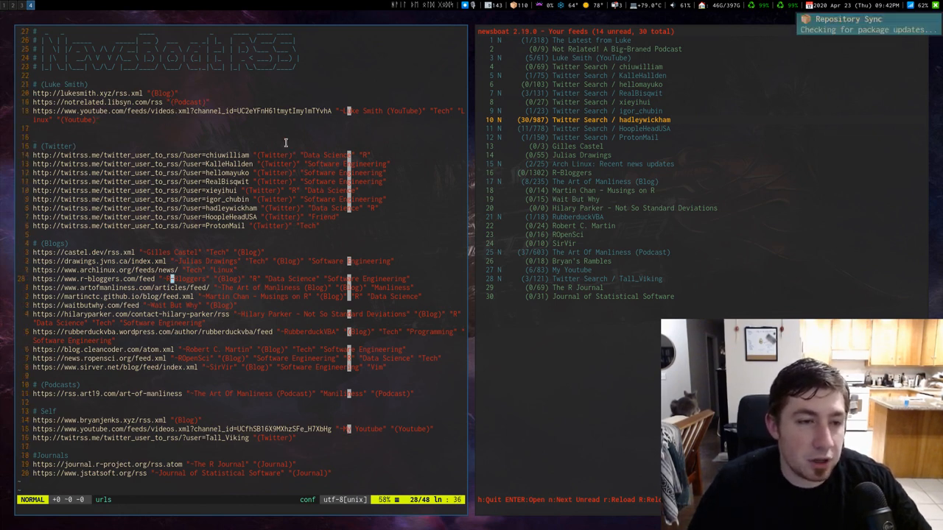
key("G")
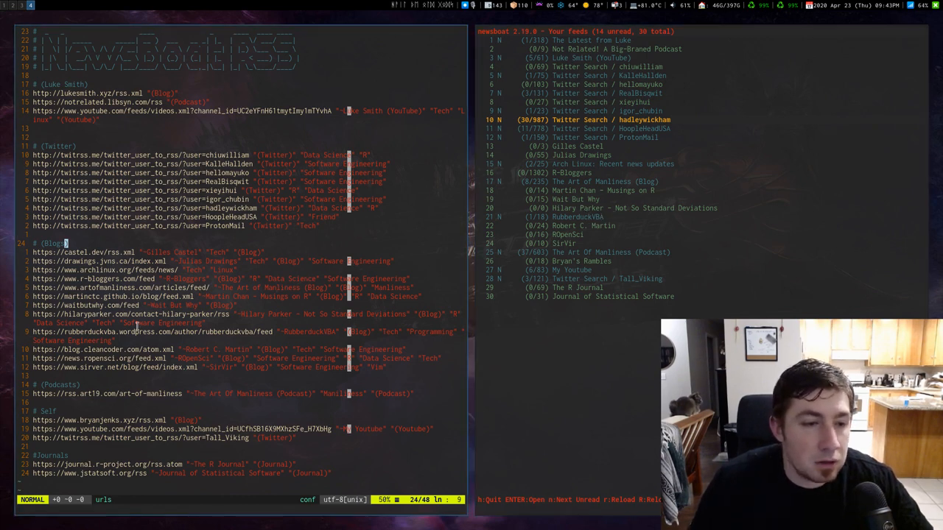
Select the RubberduckVBA feed line and edit its quoted title in insert mode.
scroll("down", 3)
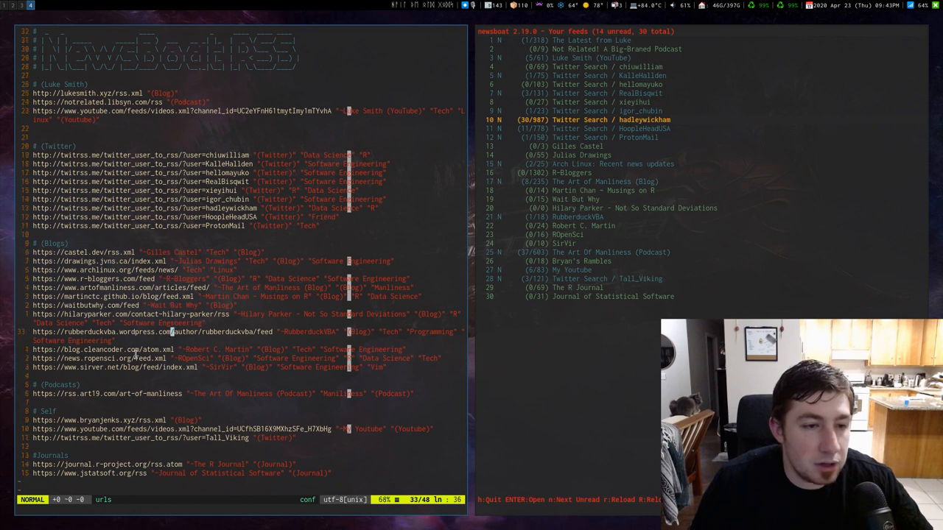
key("V")
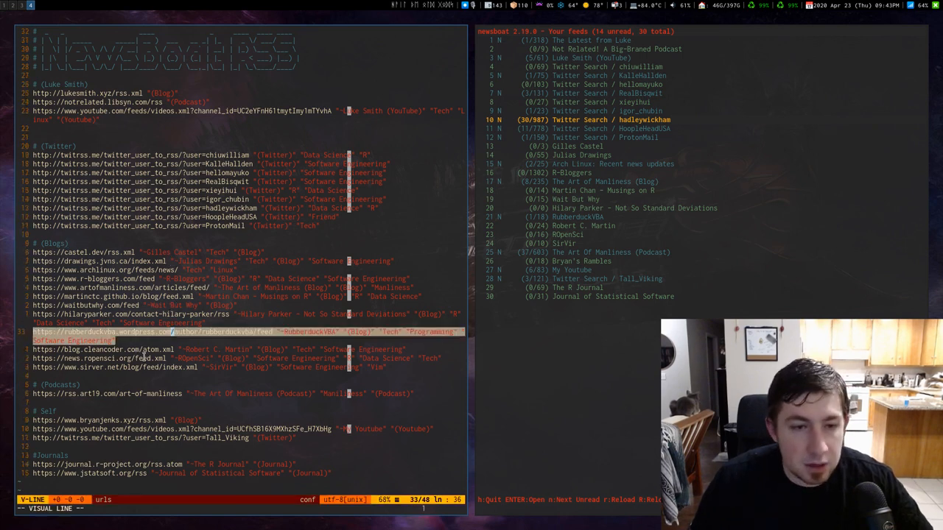
key("Escape")
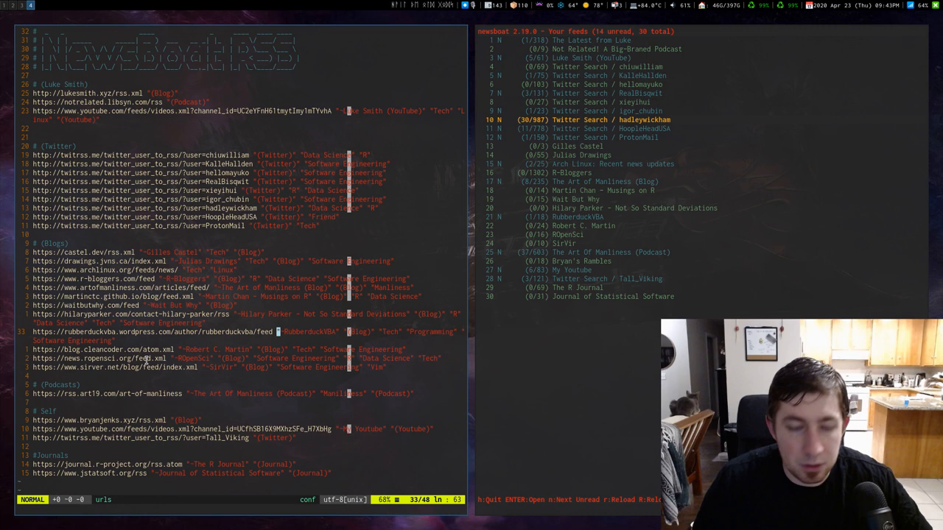
key("i")
type("#")
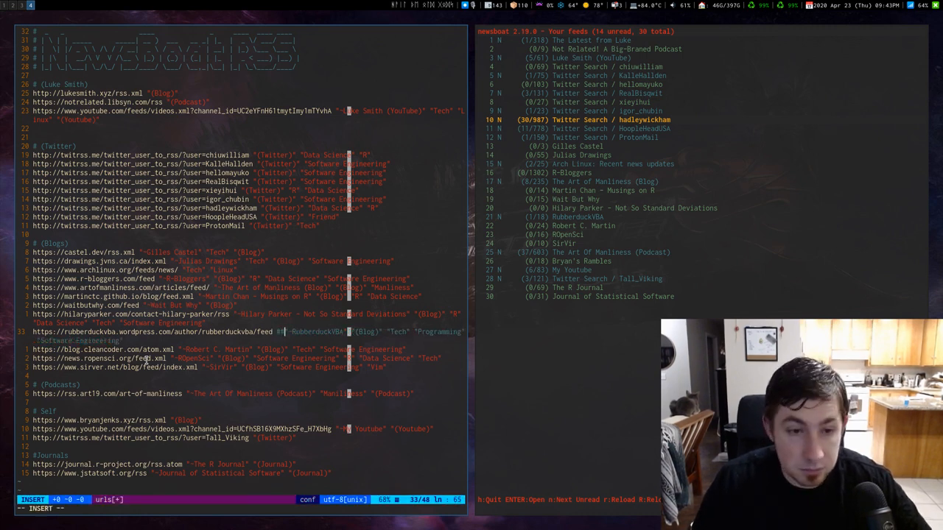
key("Escape")
type("newsboat")
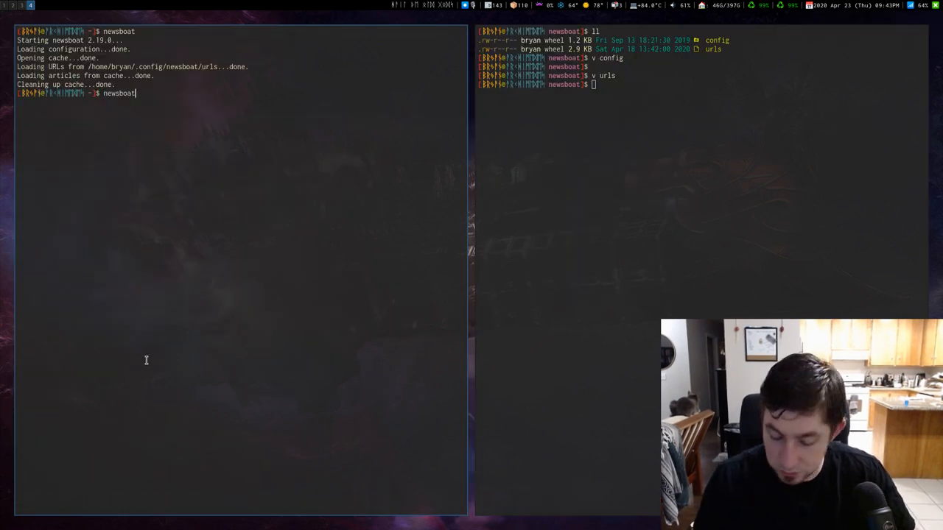
Relaunch newsboat to see feed 21 titled 'Rubberduck VBA - Rubberduck News'.
key("Return")
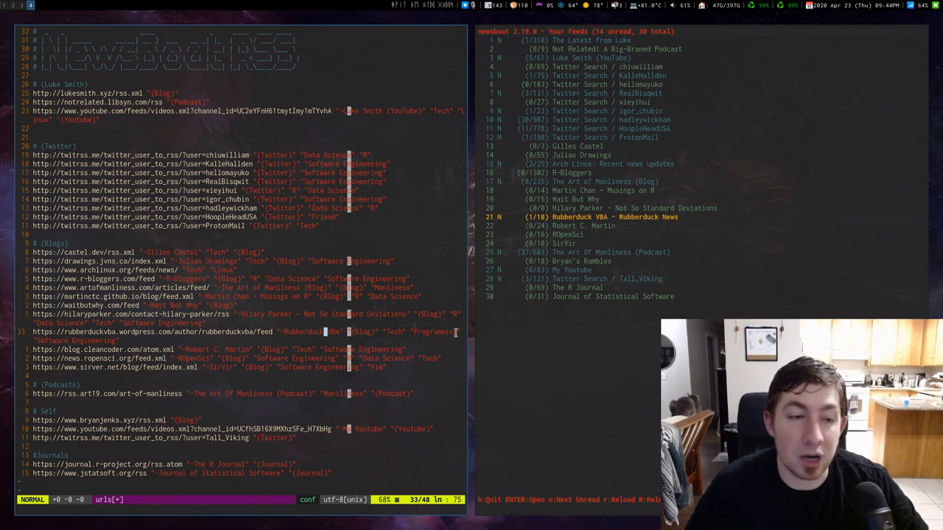
mouse_move(386, 243)
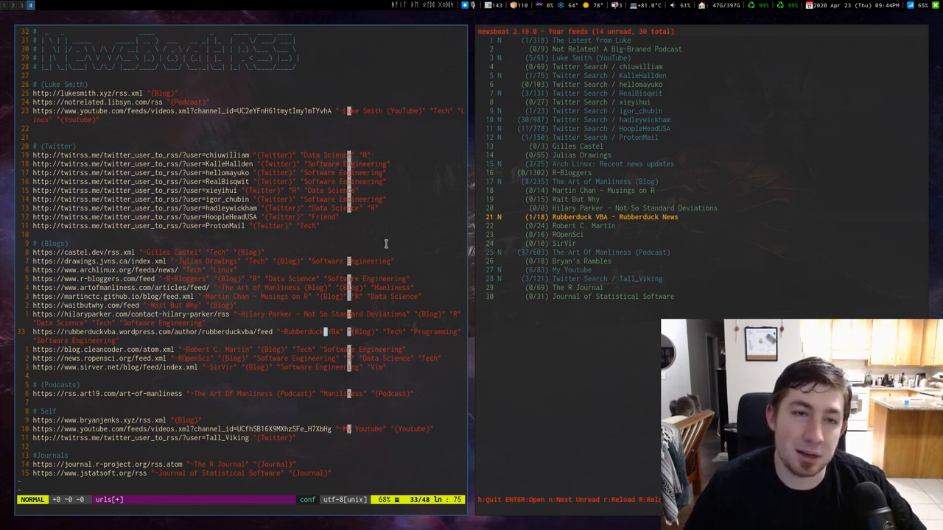
mouse_move(318, 387)
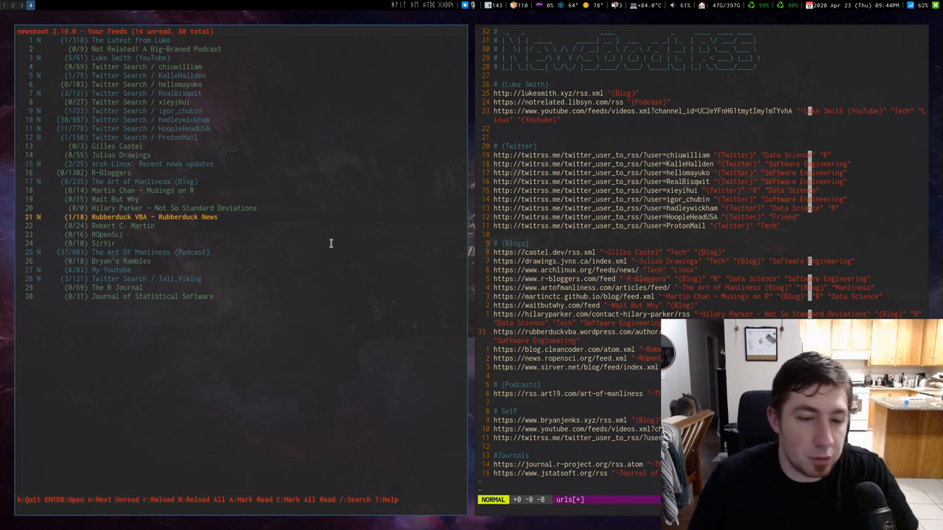
Filter by the Vim tag to open SirVir, then filter feeds by the Linux tag.
key("t")
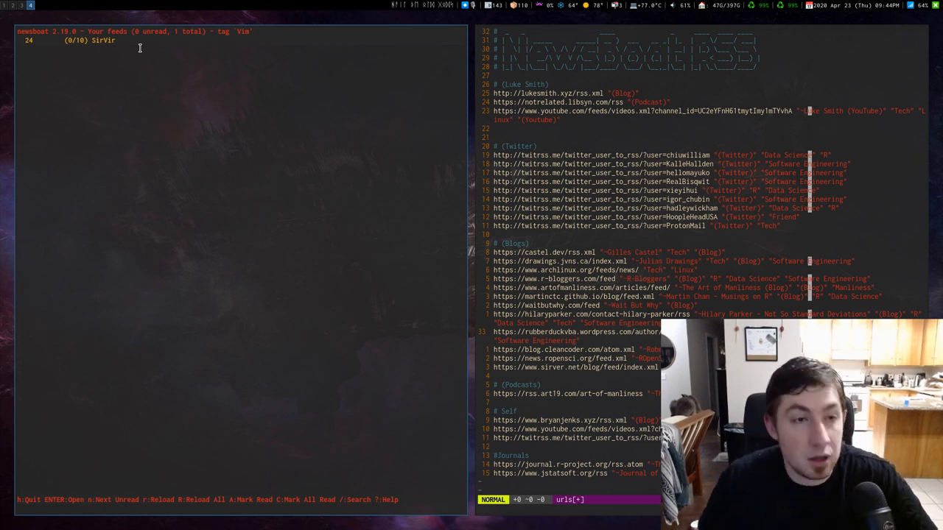
key("Return")
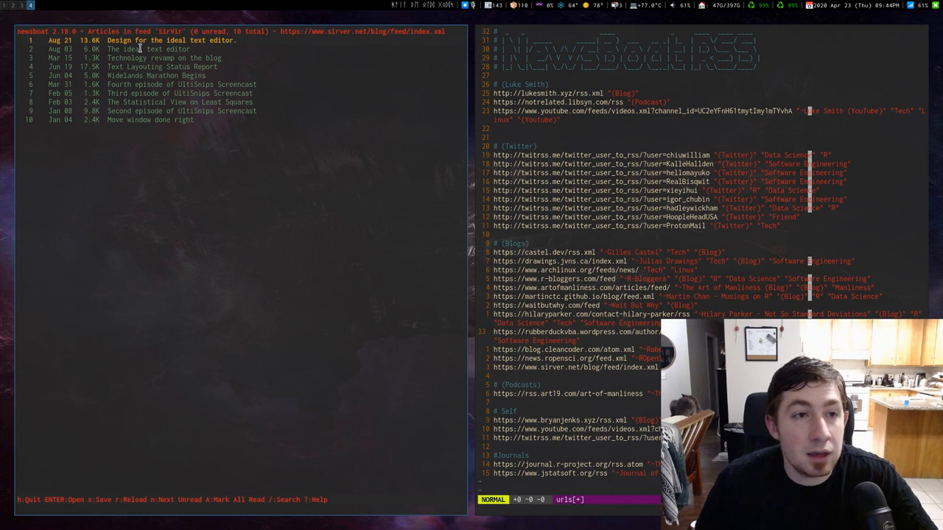
key("q")
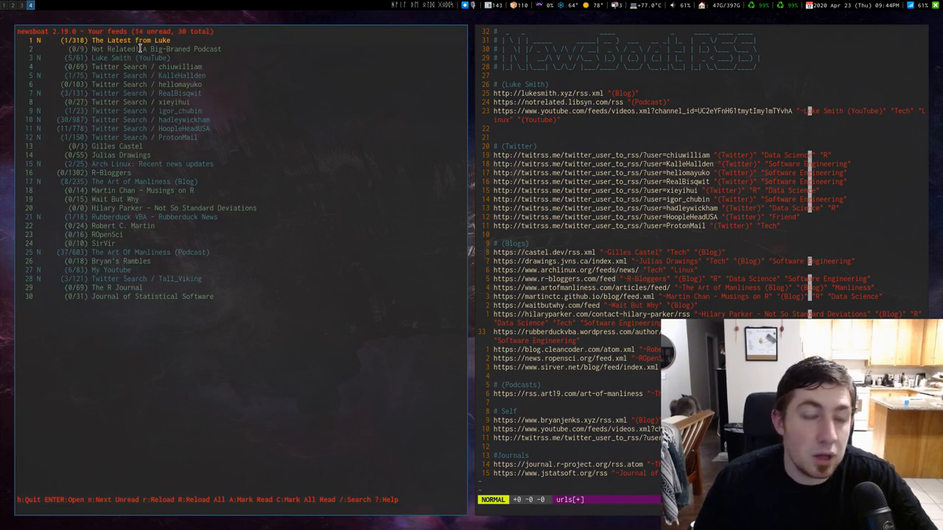
key("t")
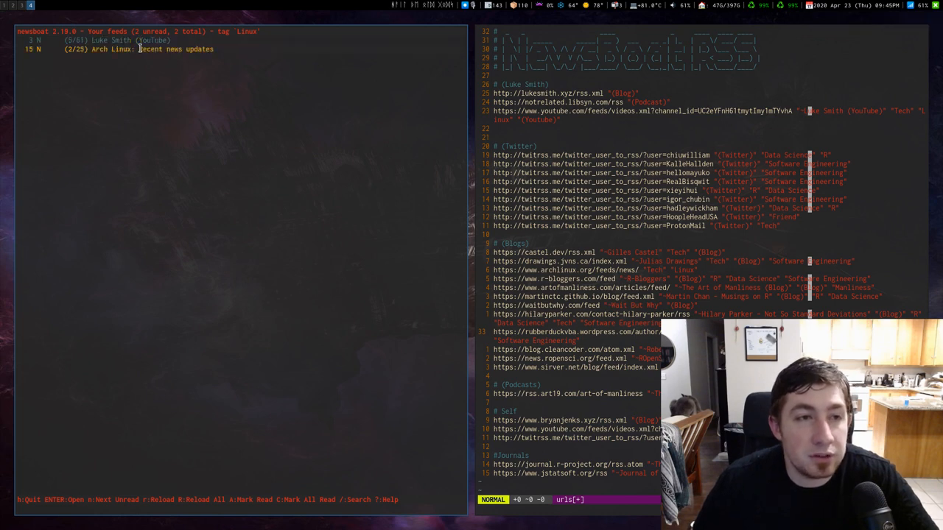
key("Return")
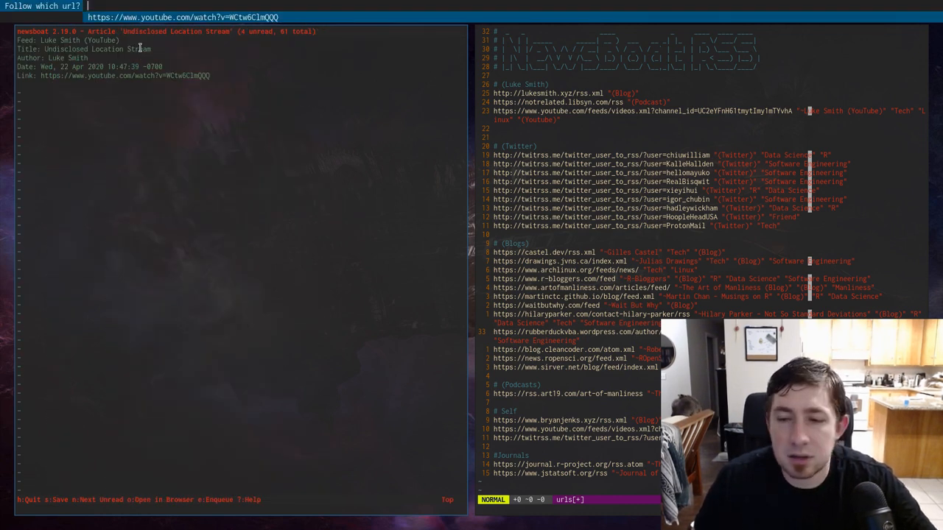
Cancel the YouTube article's link prompt and quit back to the 30-feed list.
key("Return")
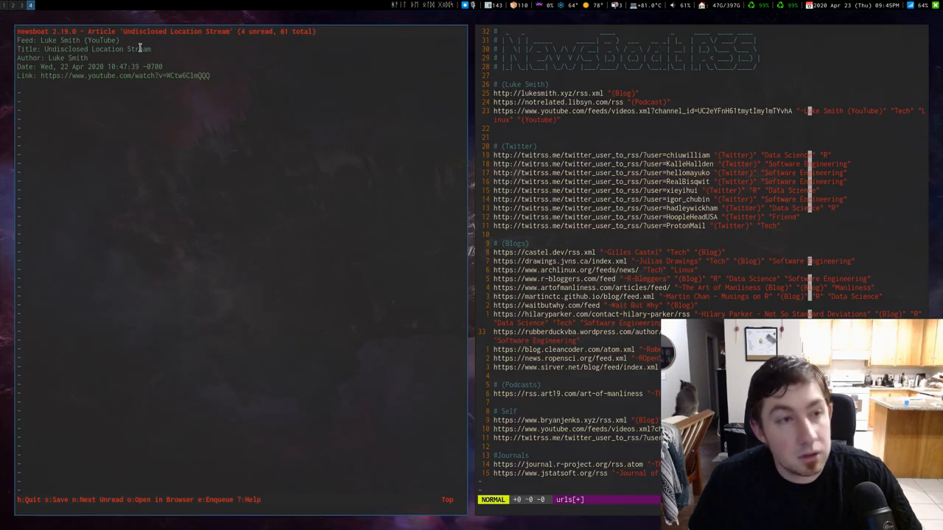
key("q")
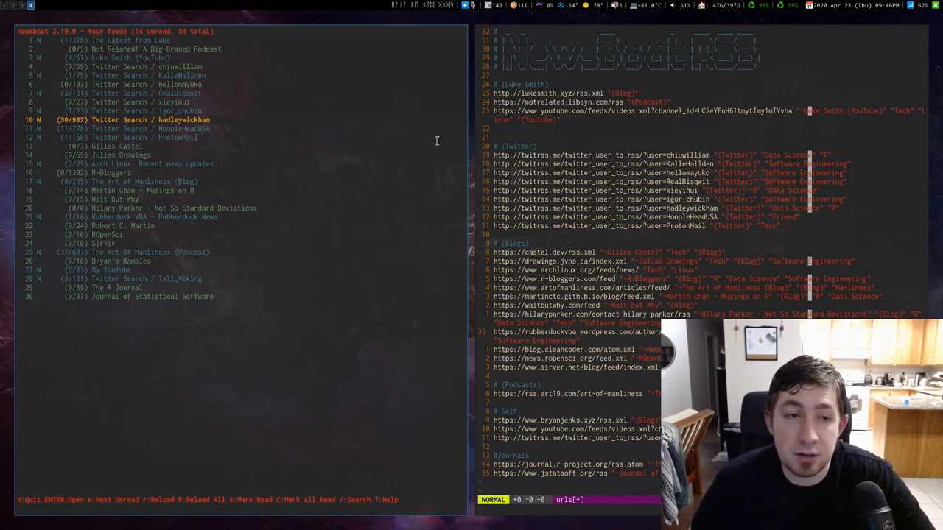
mouse_move(343, 81)
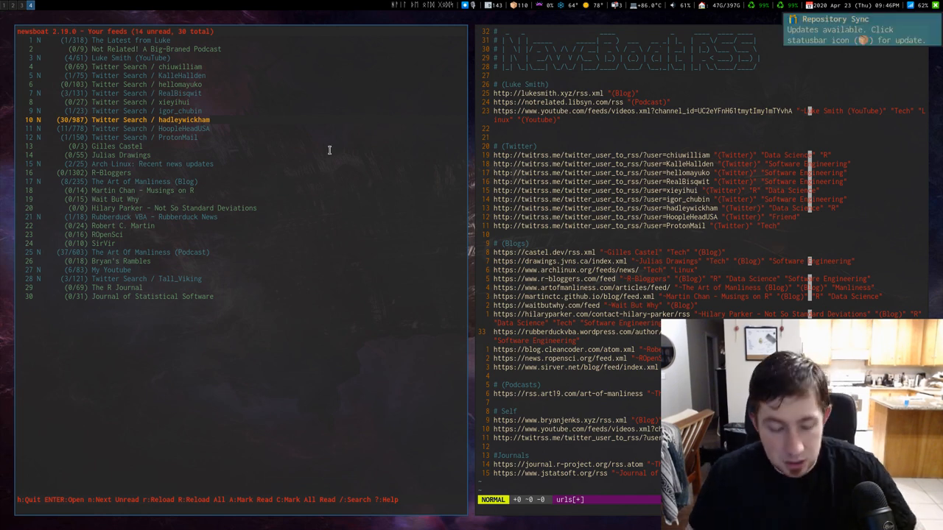
Quit Newsboat and open the crontab for editing with crontab -e.
key("q")
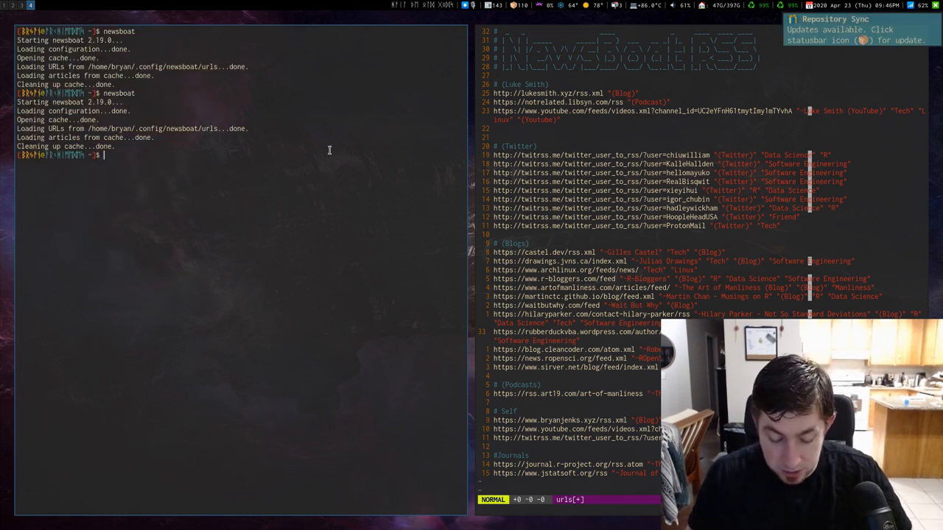
type("crontab -e")
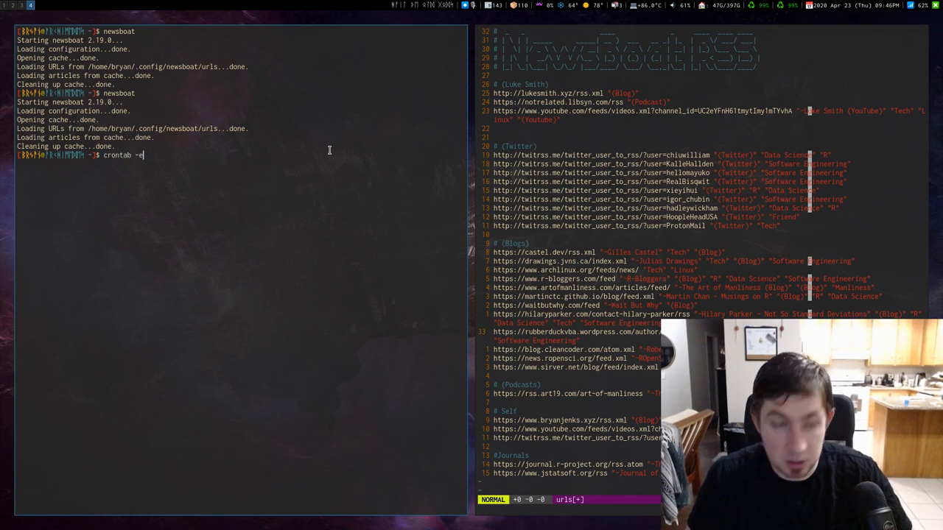
key("Return")
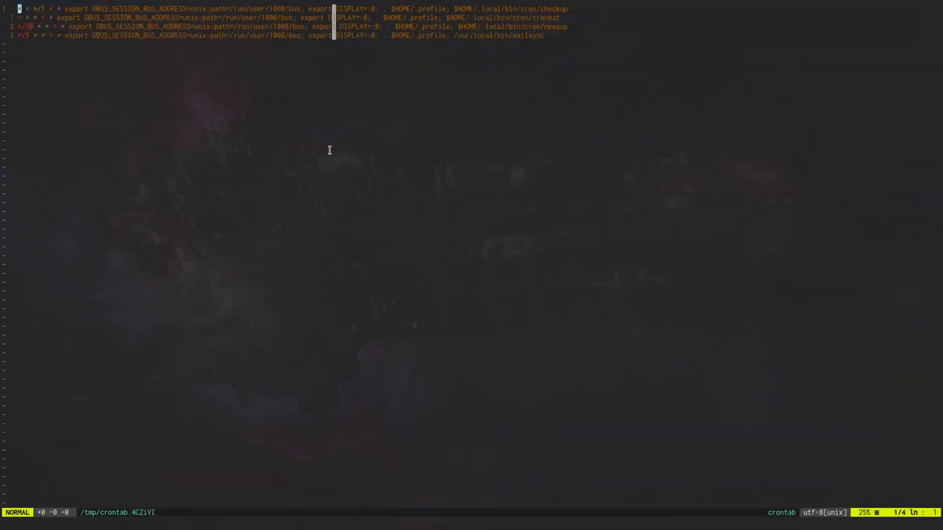
Highlight the every-30-minutes newsup cron job line, then close the crontab unchanged.
key("j")
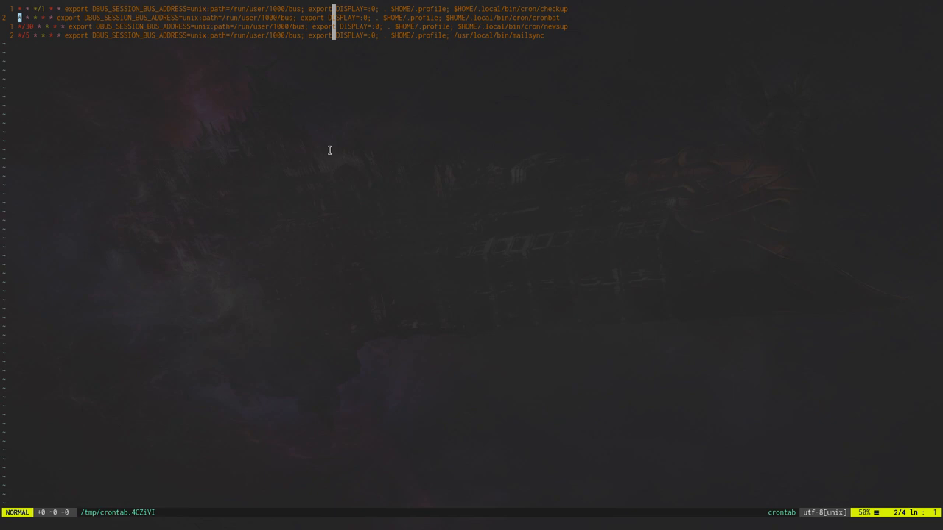
key("V")
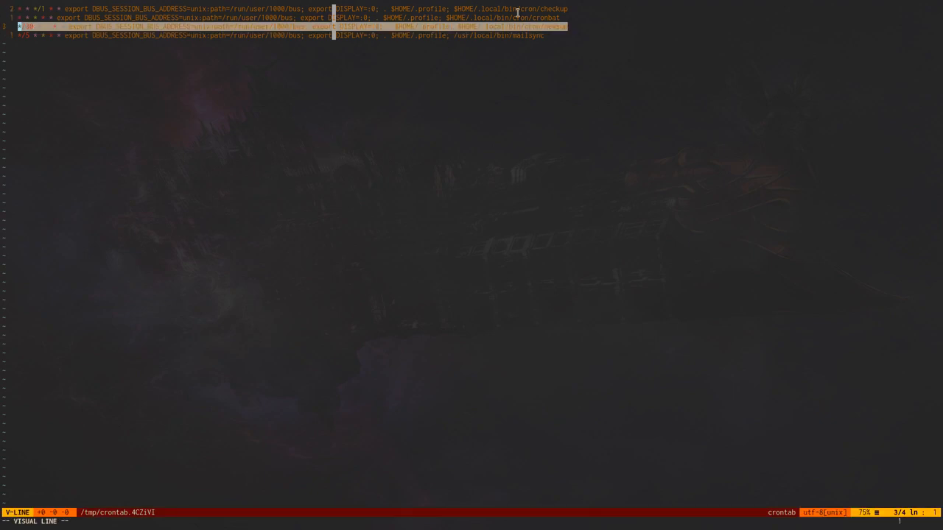
key("Escape")
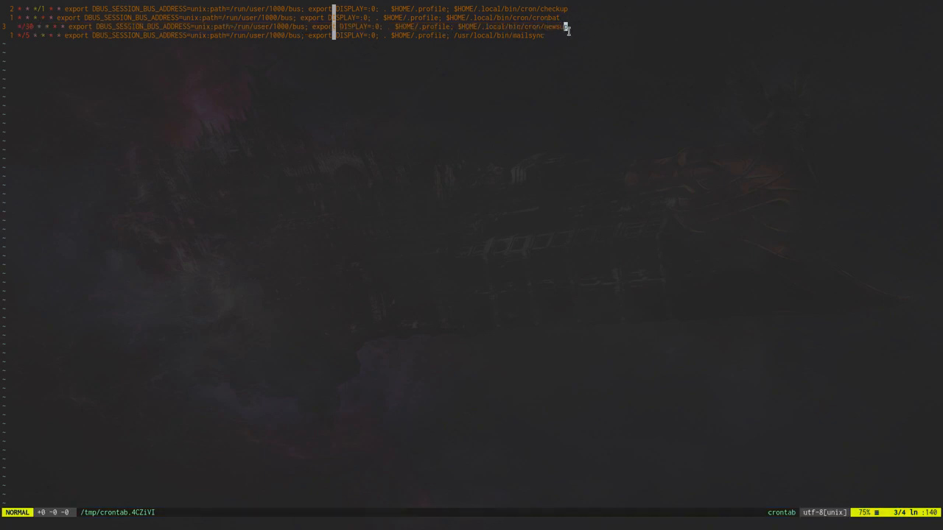
key(":")
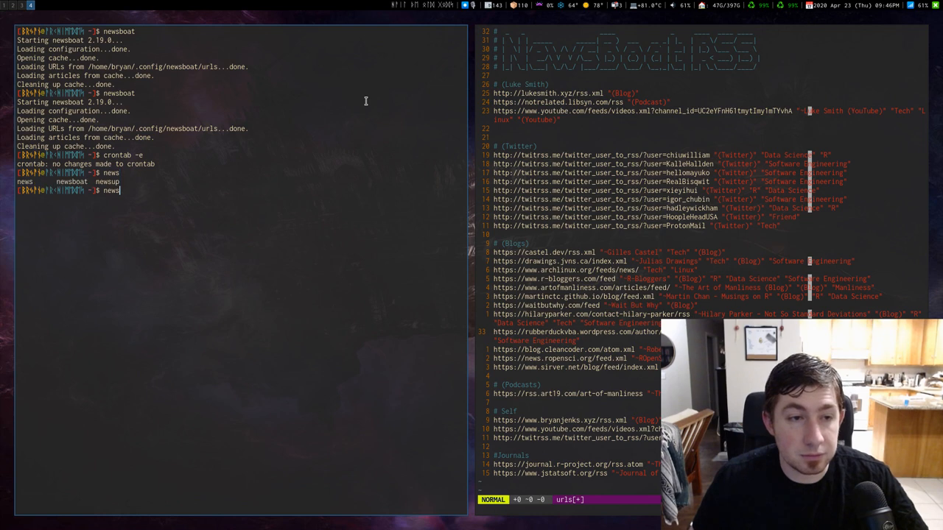
Launch and quit Newsboat to reload feeds, then open the newsup script in Vim.
key("Return")
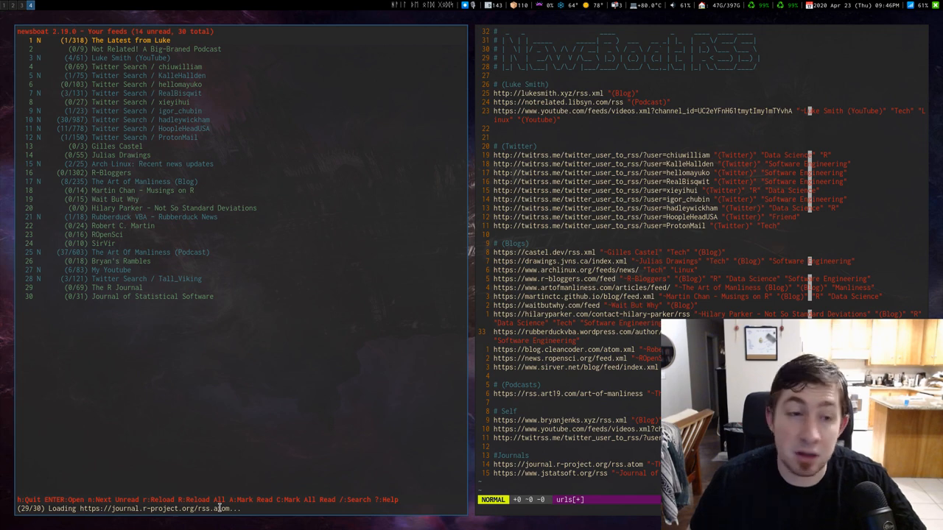
key("q")
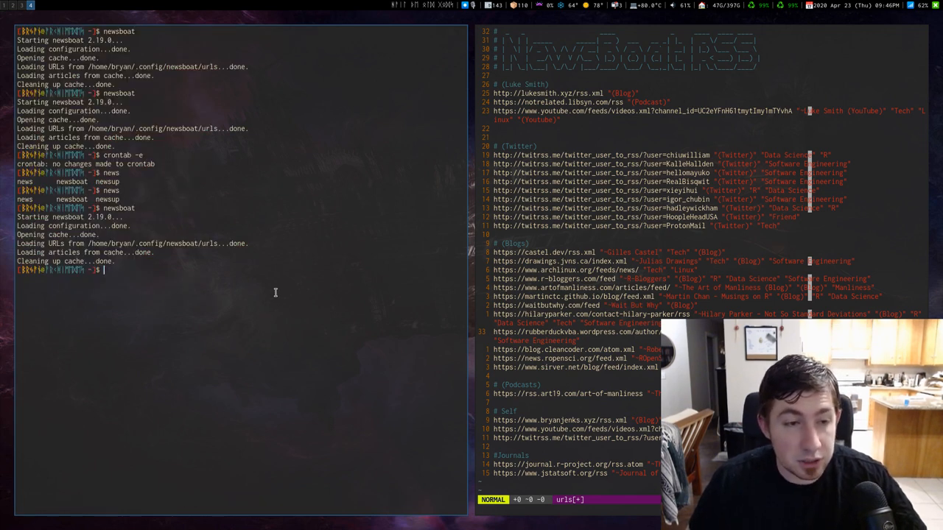
type("v ./")
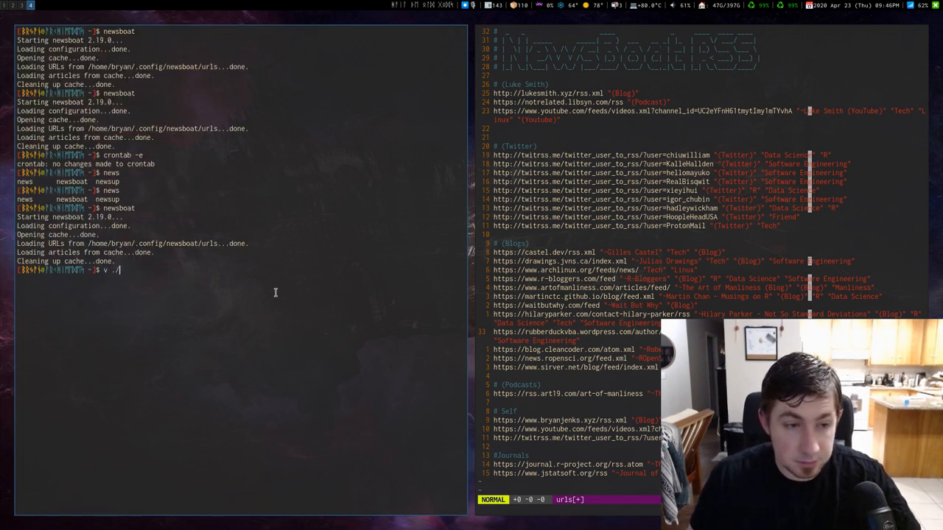
type("local/bin/")
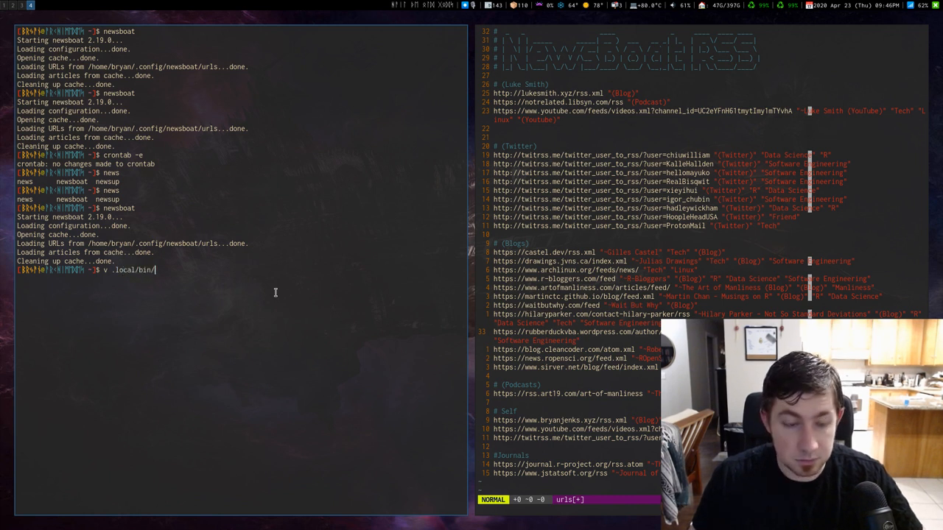
type("news")
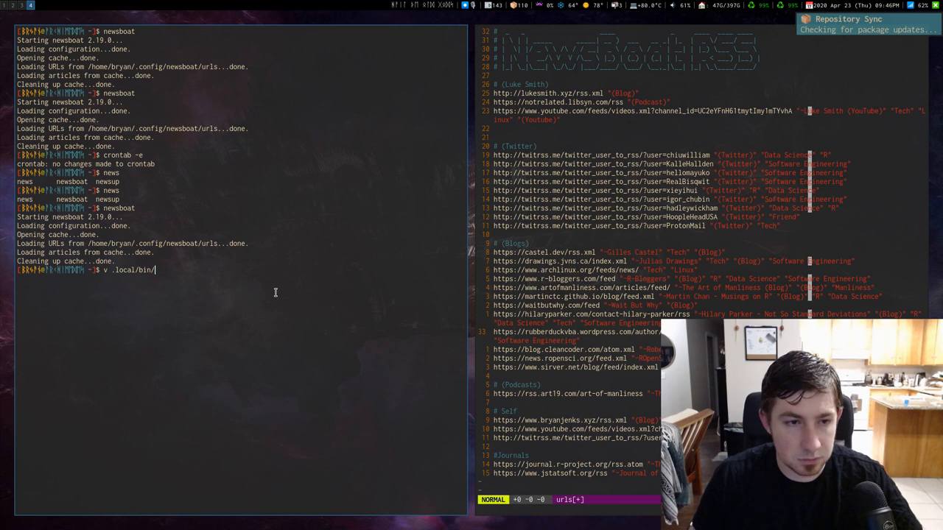
key("Return")
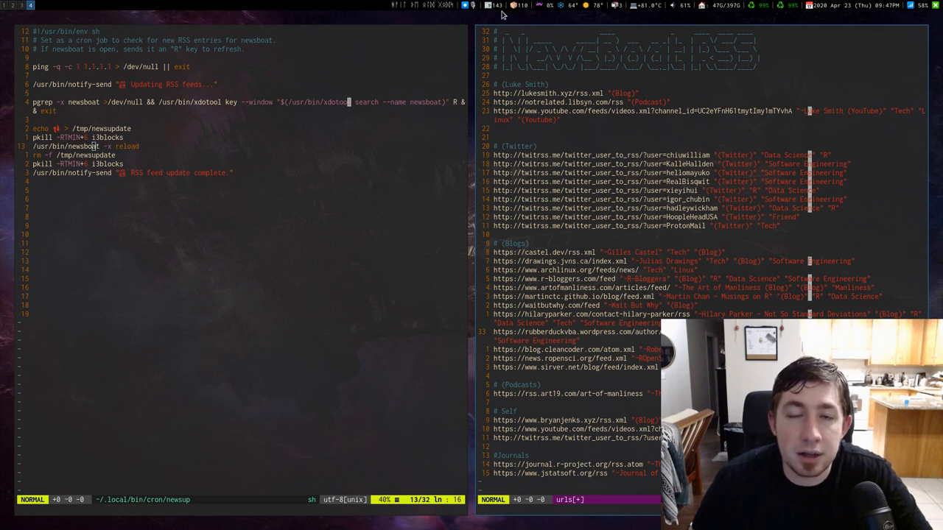
mouse_move(521, 12)
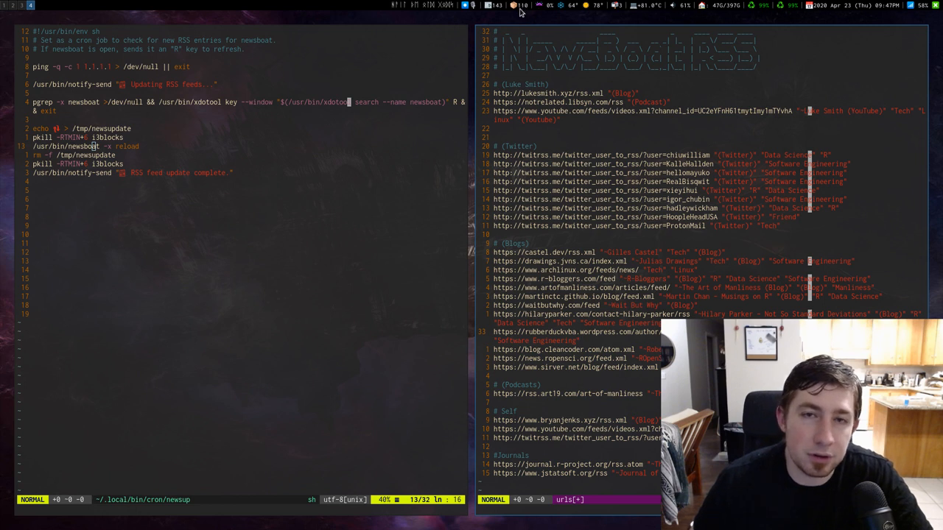
mouse_move(495, 8)
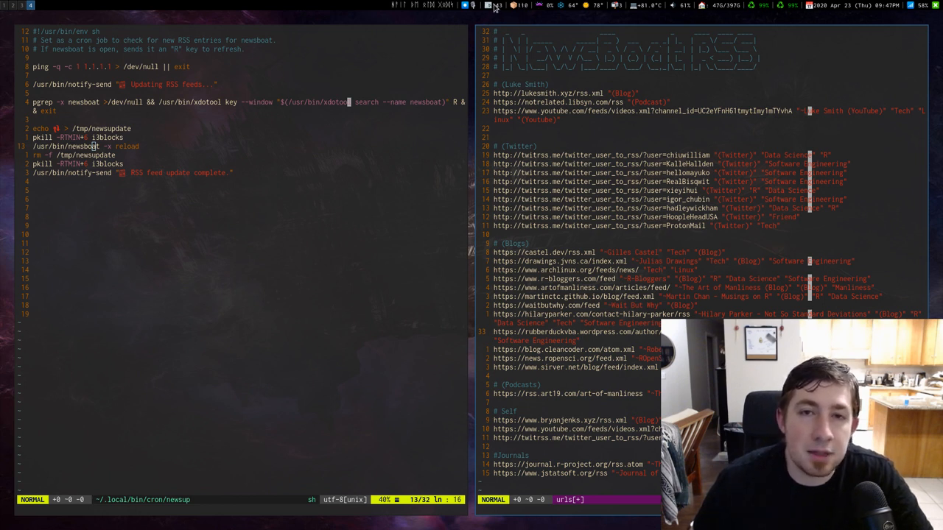
mouse_move(360, 100)
type(":")
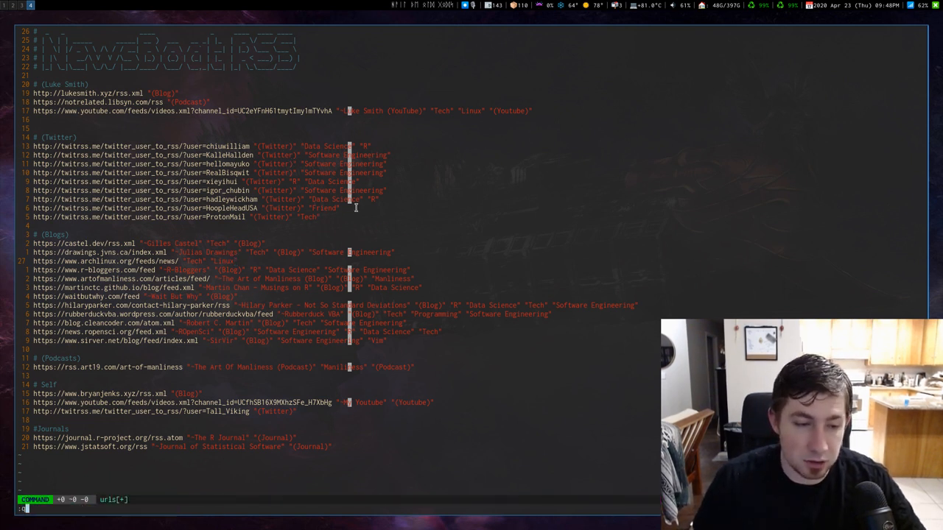
Quit Vim on the urls file and relaunch newsboat, listing 30 feeds with 14 unread.
key("Return")
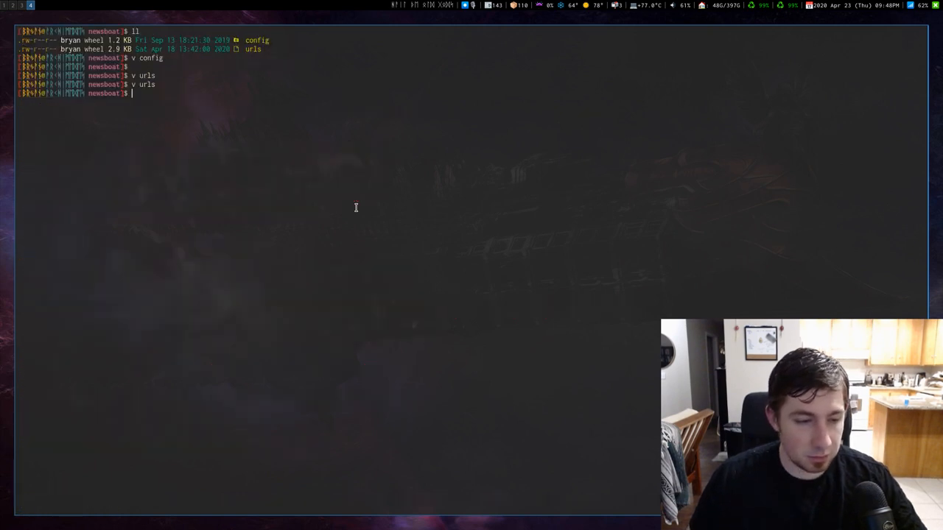
type("newsboat")
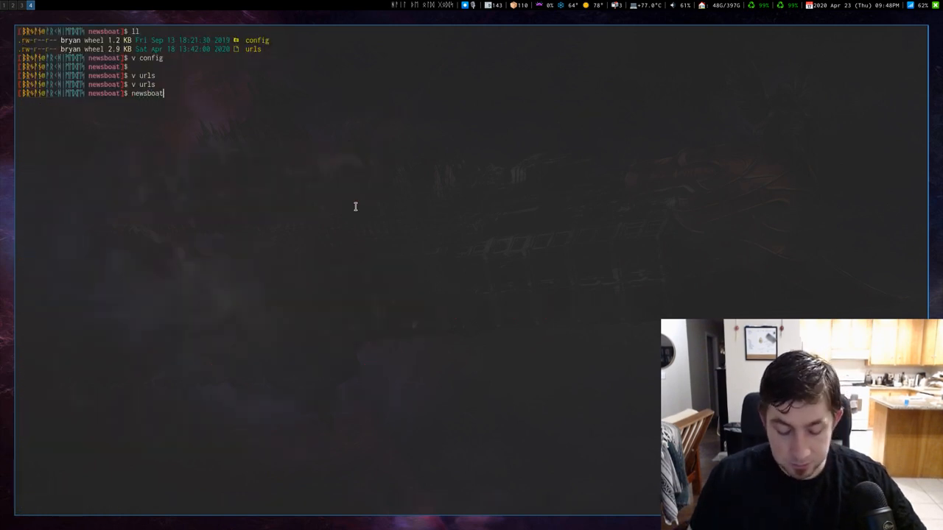
key("Return")
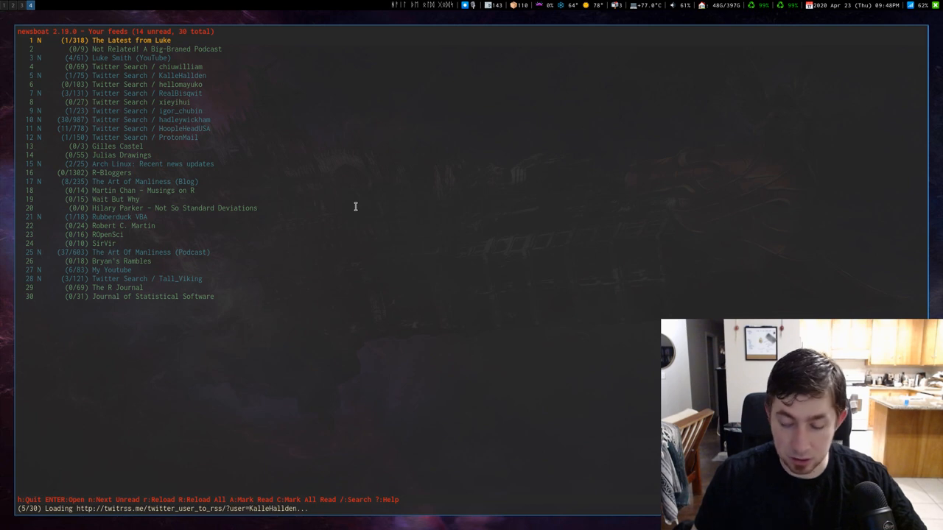